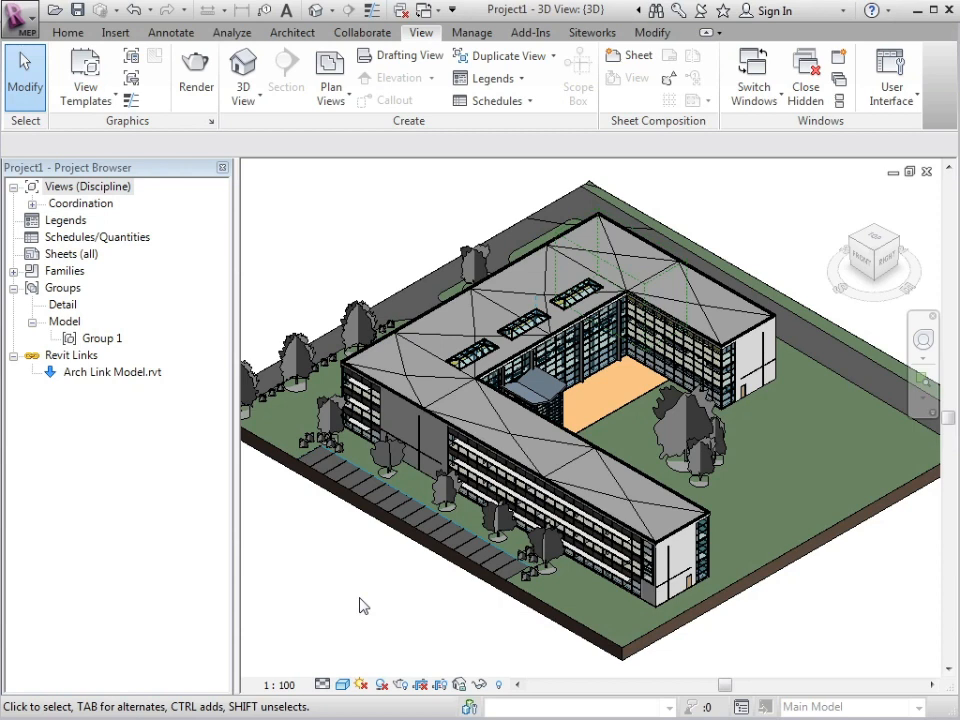
mouse_move(406, 611)
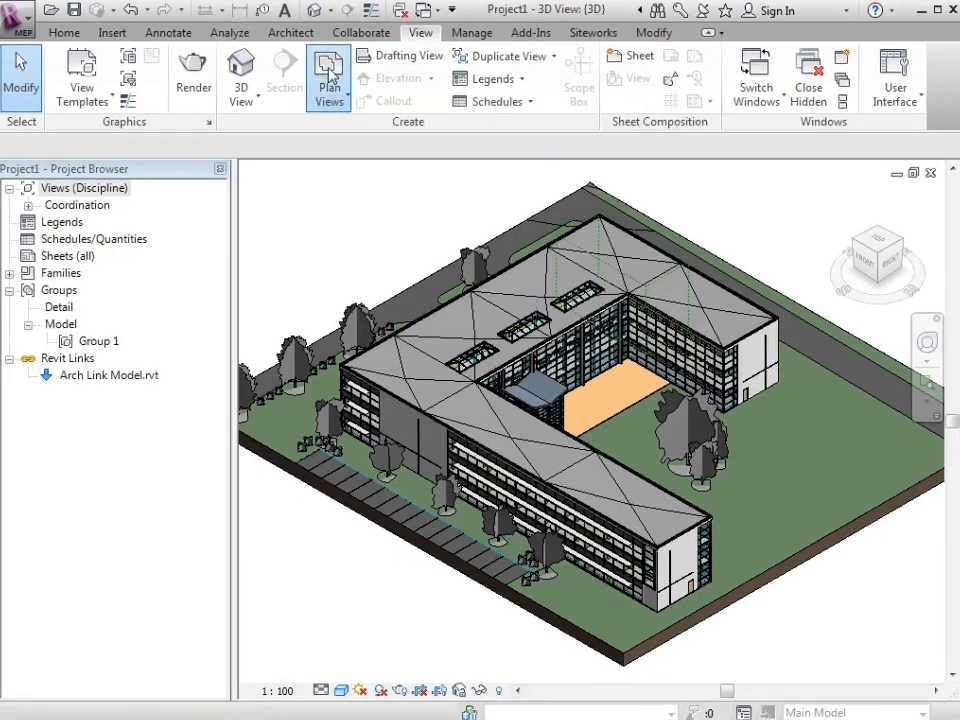
Step: Create floor plan views for levels 01 - Entry Level through 03 - Floor
click(328, 75)
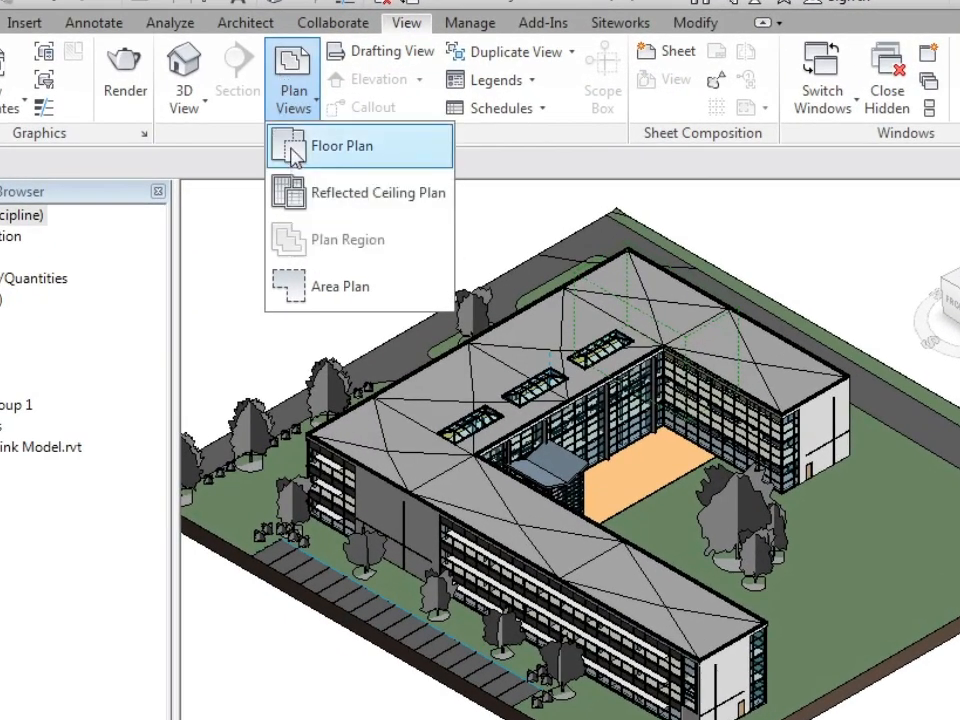
click(342, 145)
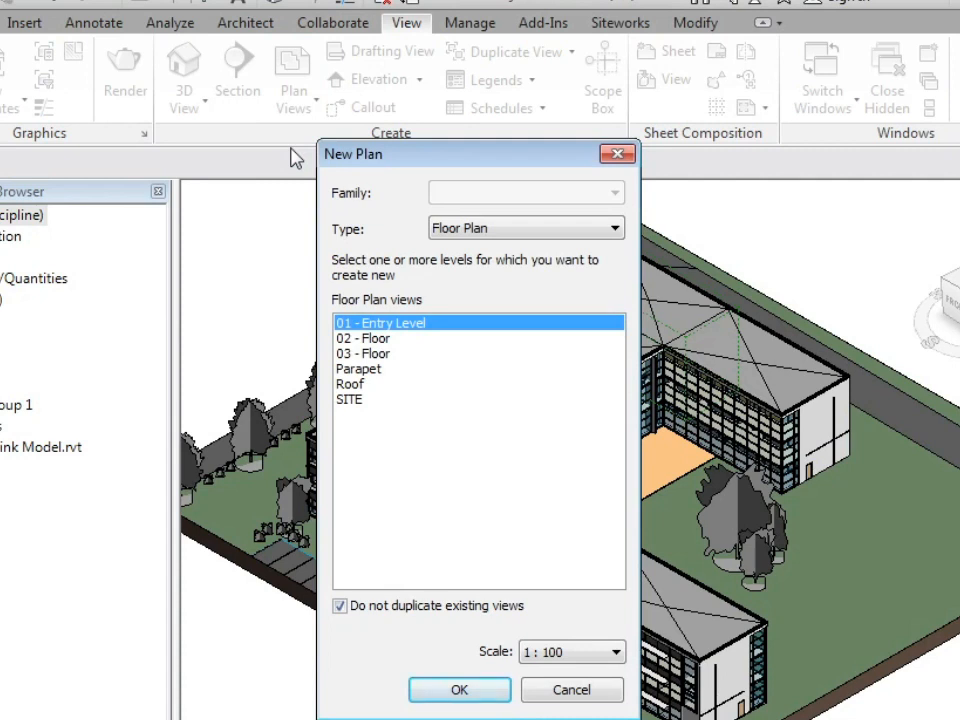
click(363, 353)
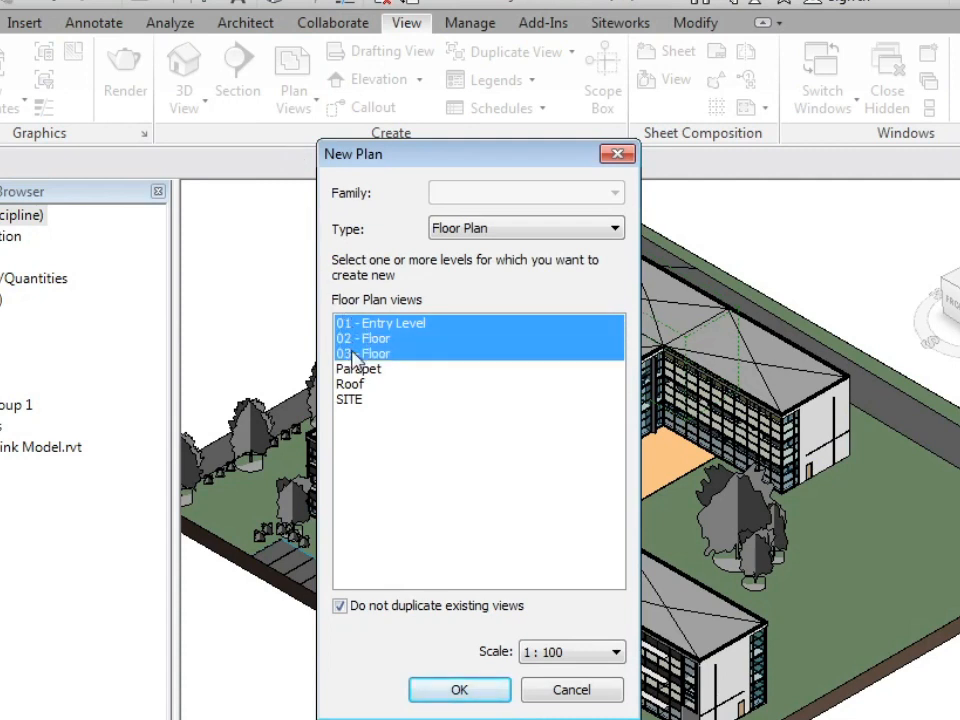
mouse_move(388, 330)
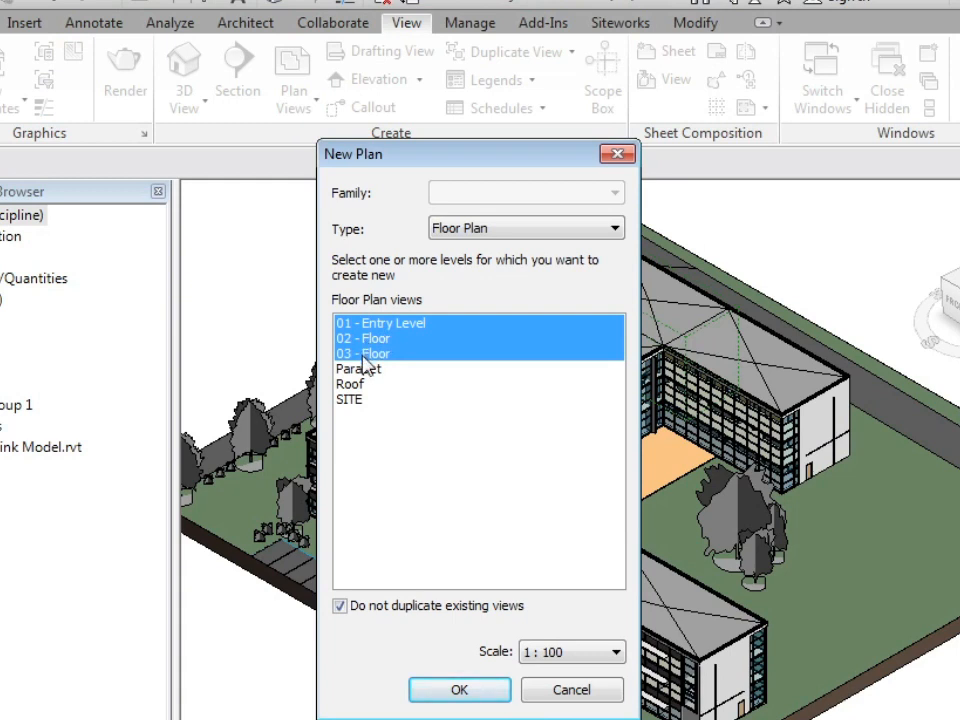
mouse_move(398, 170)
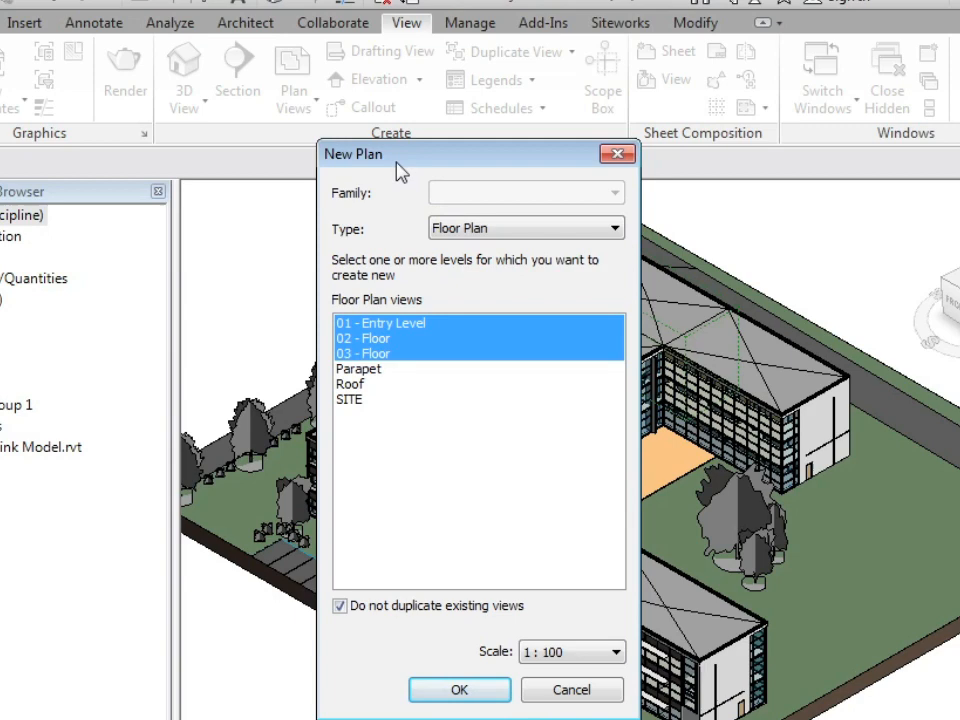
click(458, 690)
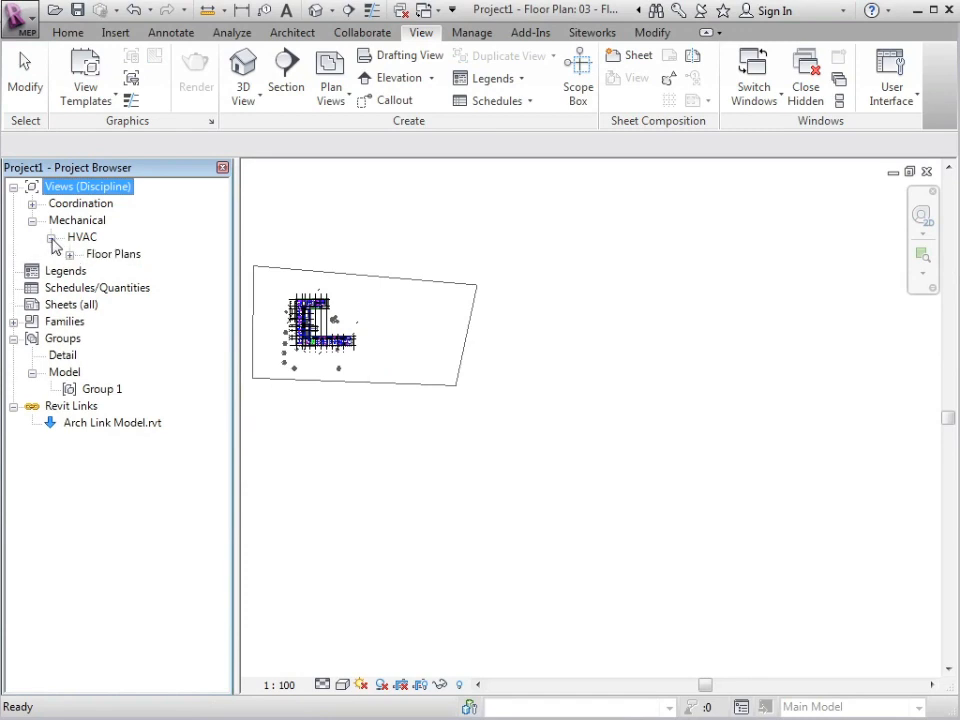
Step: Expand the Mechanical HVAC floor plans group and select 01 - Entry Level
click(71, 253)
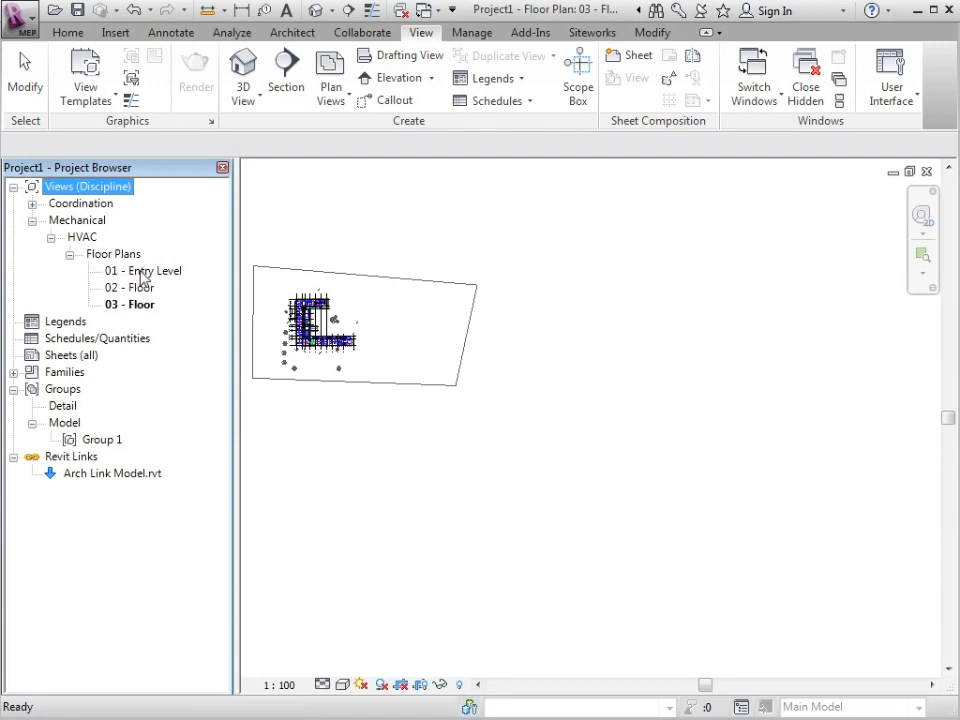
click(143, 271)
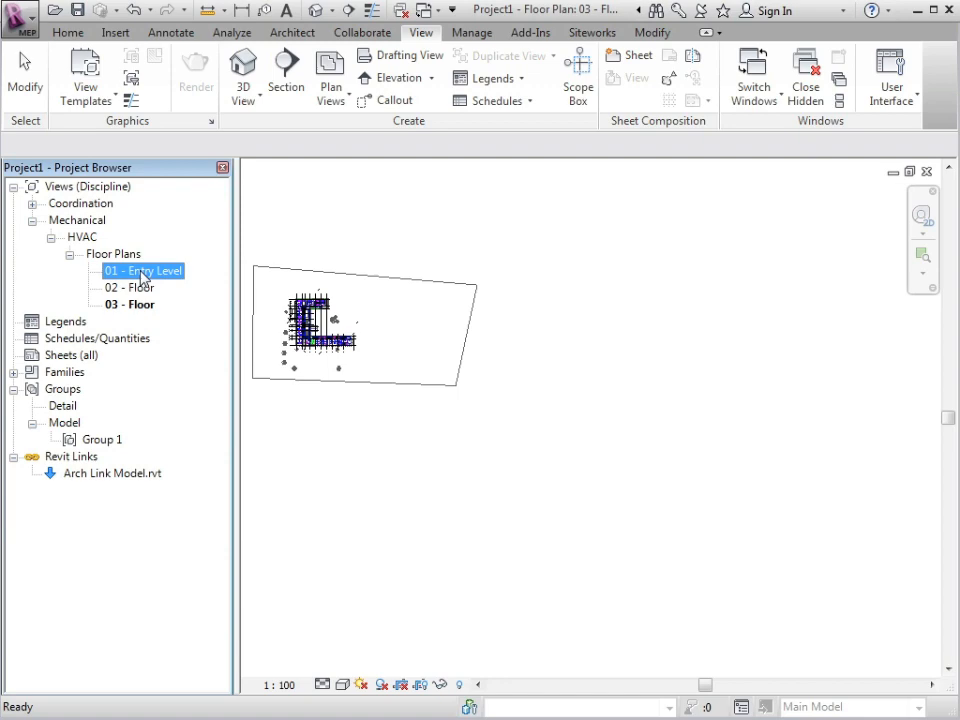
Step: Apply the Architectural Base Plans view template to the 01 - Entry Level plan
right_click(140, 271)
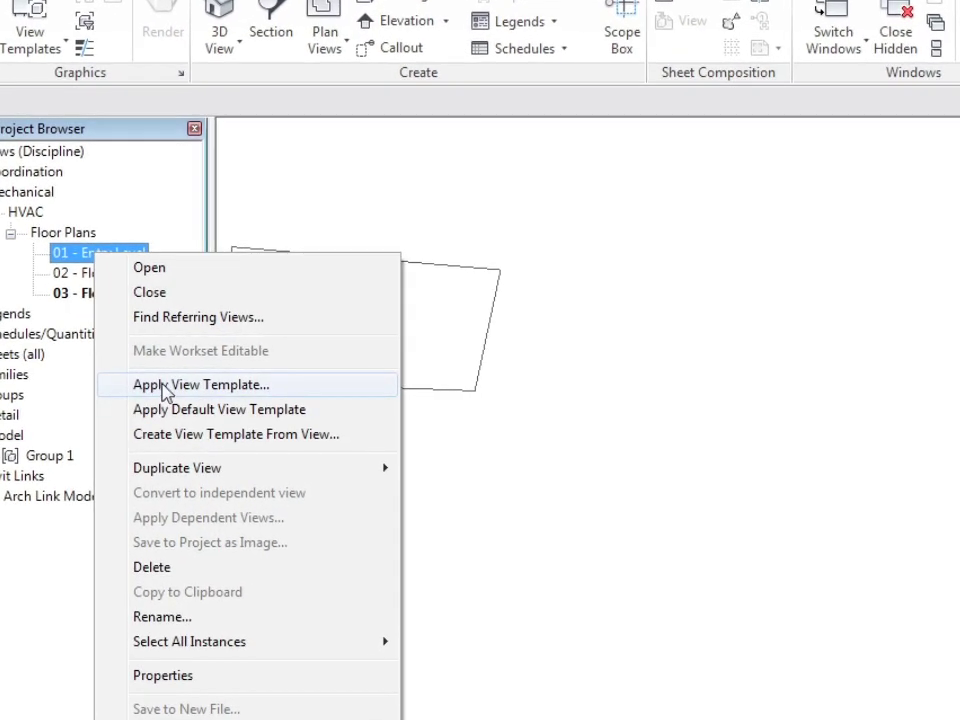
click(201, 384)
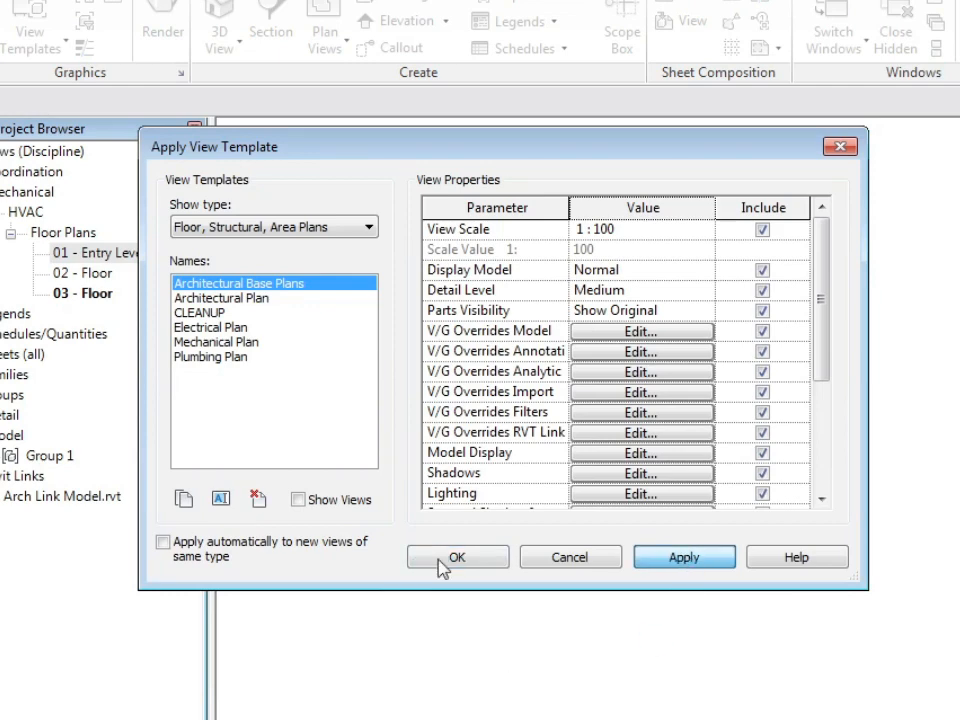
click(457, 557)
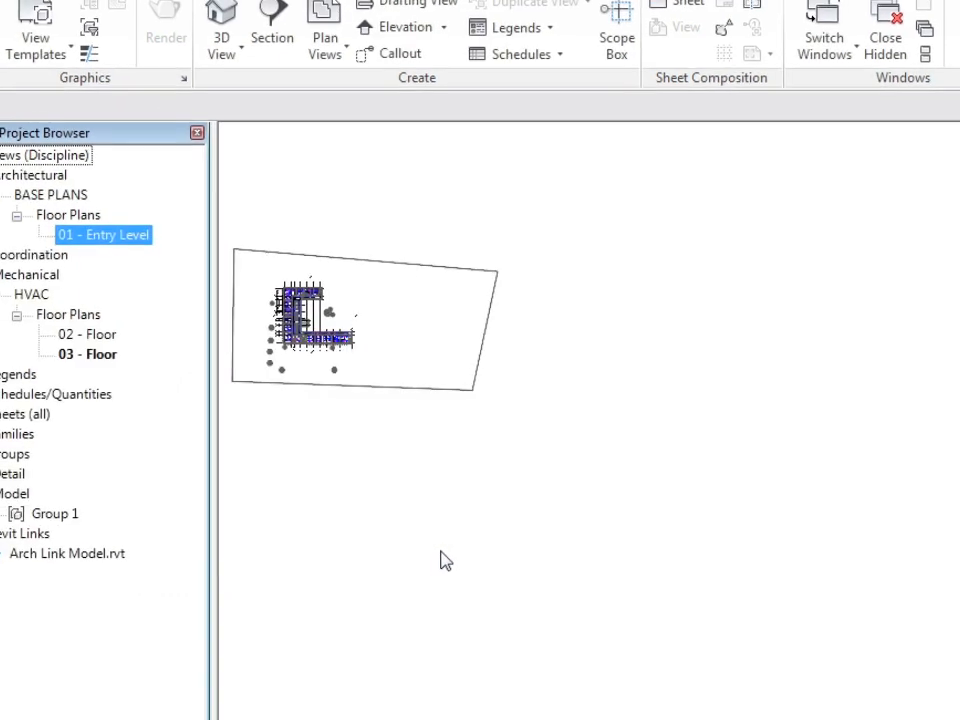
Step: Open the 01 - Entry Level floor plan from the Project Browser
double_click(100, 234)
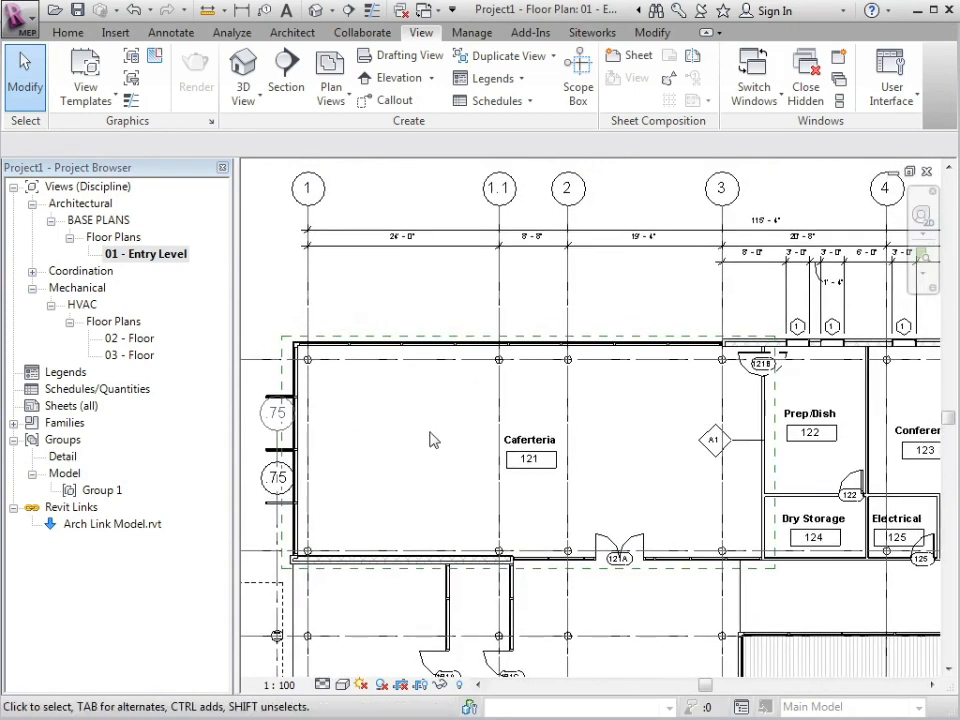
mouse_move(133, 57)
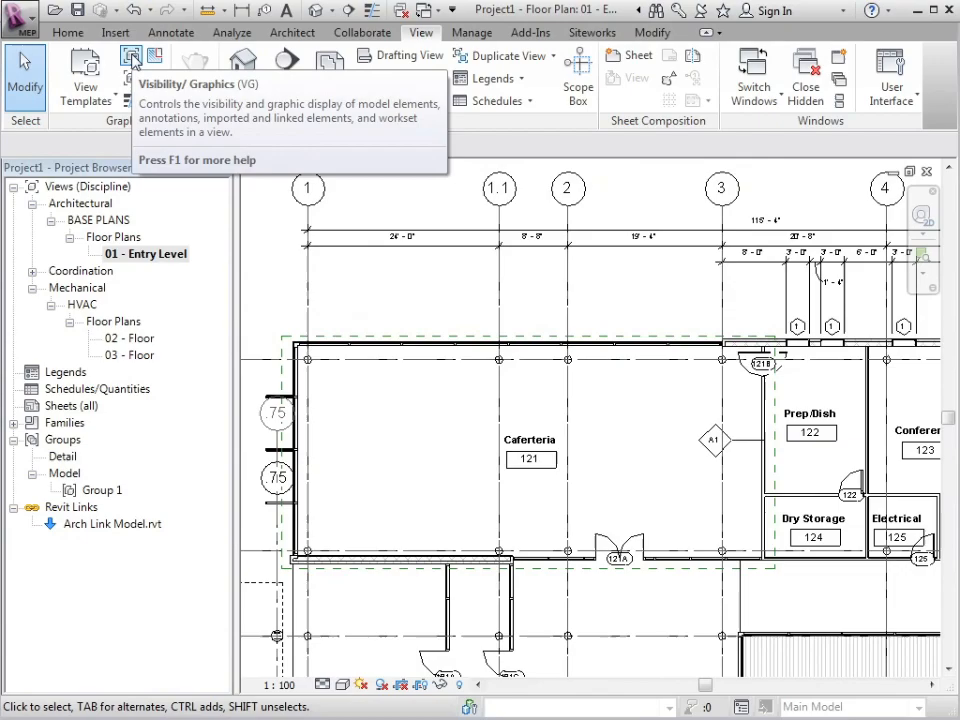
Step: Display the Arch Link Model by linked view Floor Plan: 01 - Entry Level in Visibility/Graphics
click(133, 57)
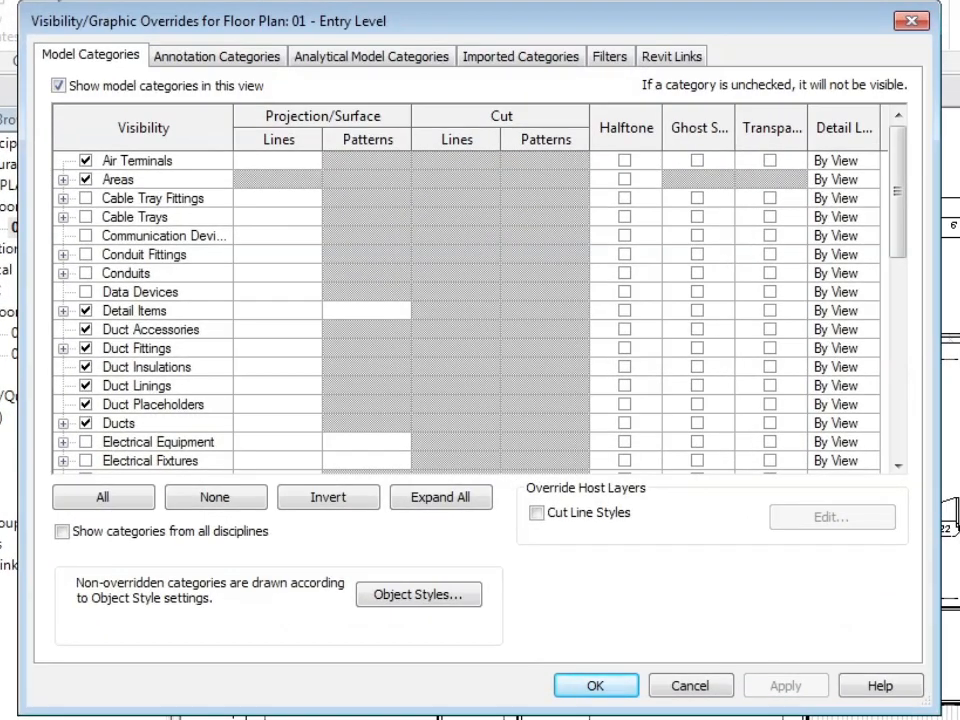
click(671, 55)
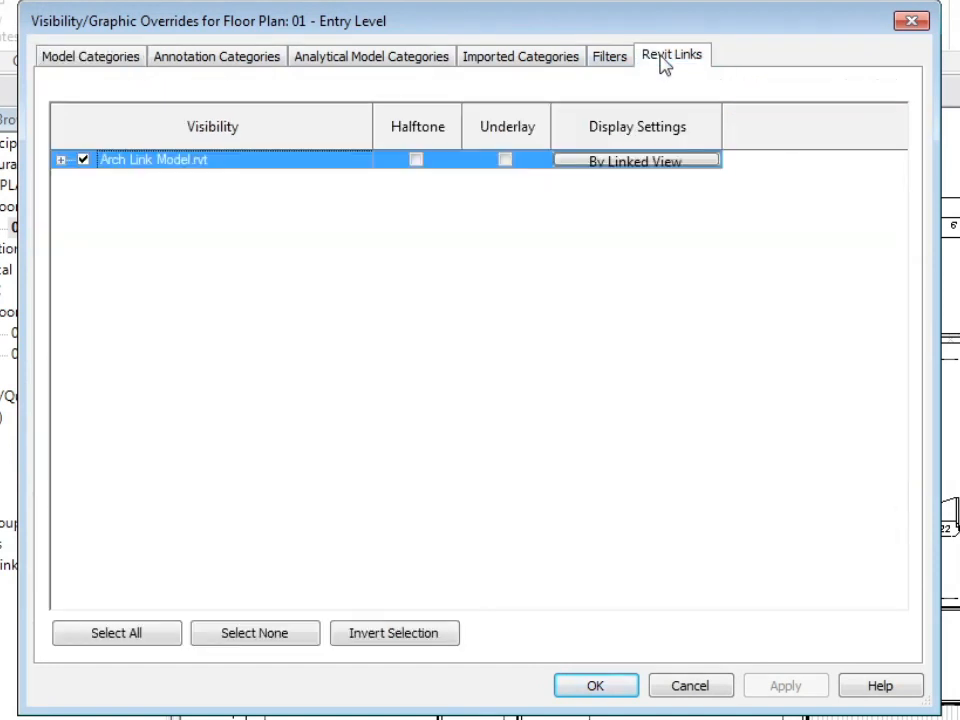
mouse_move(132, 210)
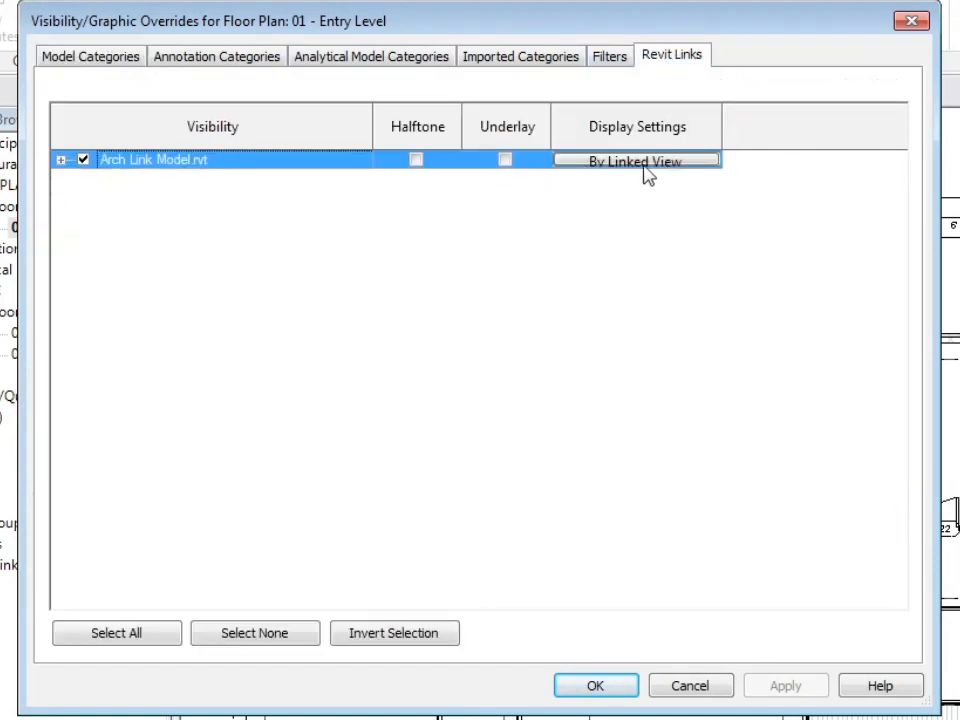
mouse_move(695, 172)
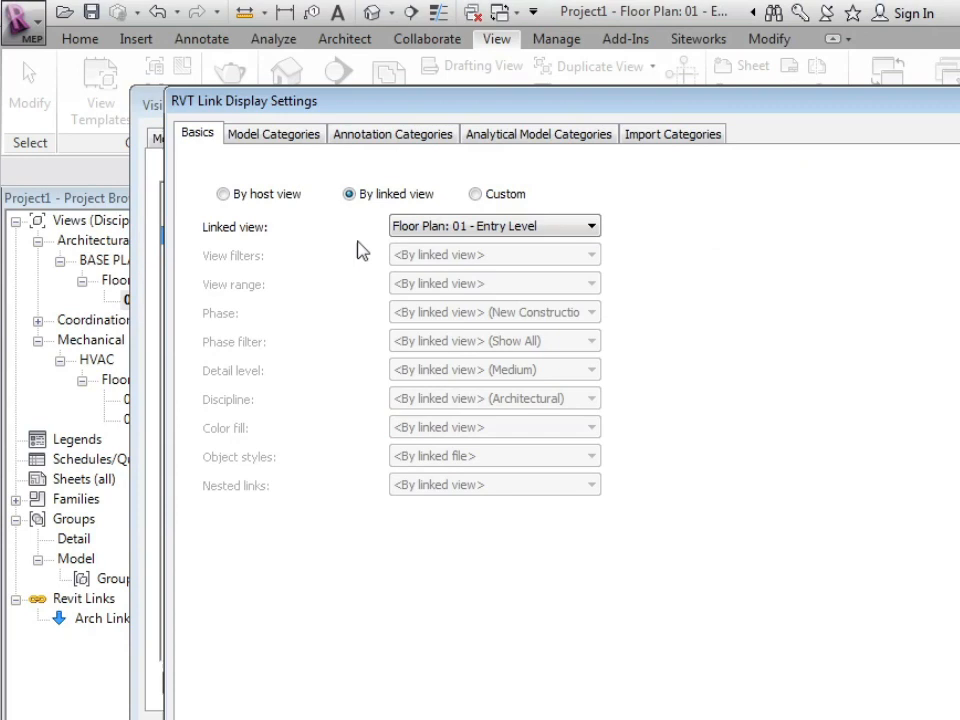
click(590, 225)
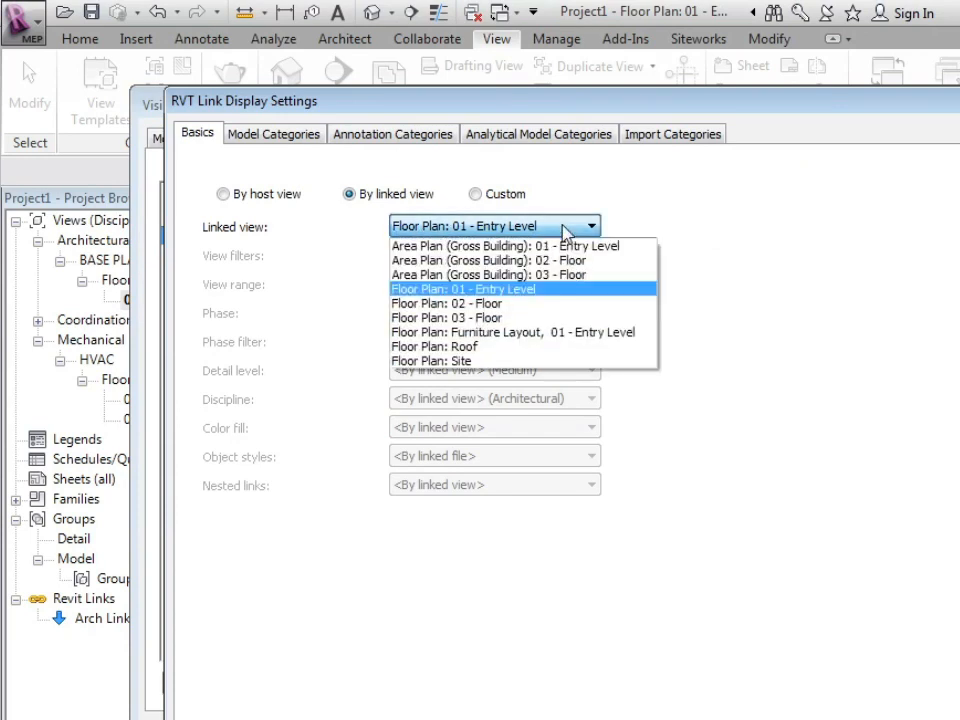
mouse_move(513, 299)
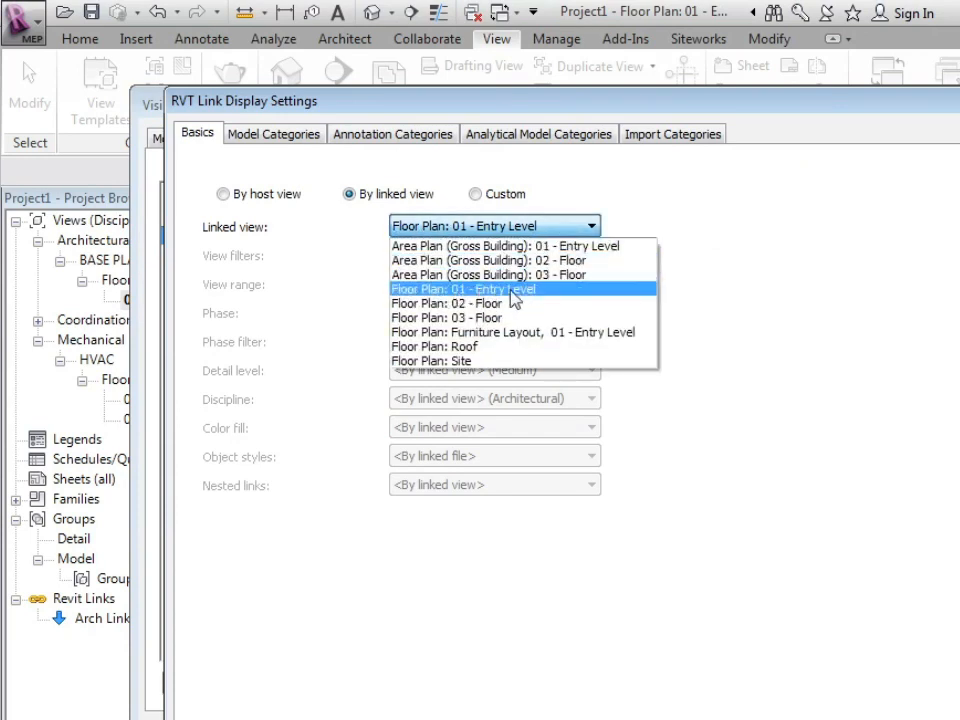
click(462, 289)
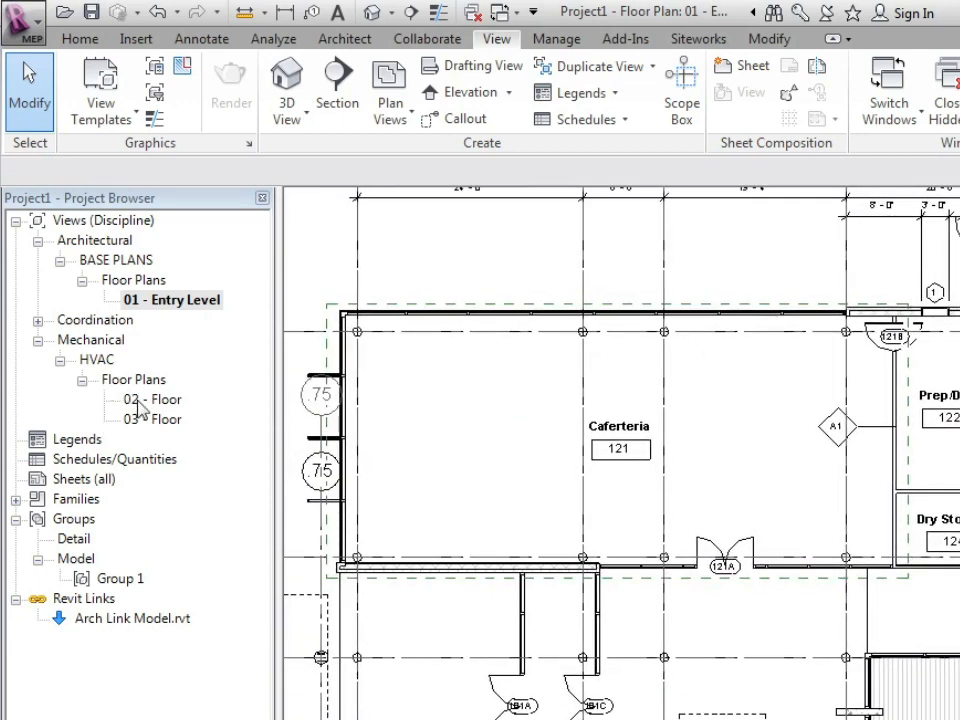
Step: Apply the Architectural Base Plans view template to both 02 - Floor and 03 - Floor
click(155, 399)
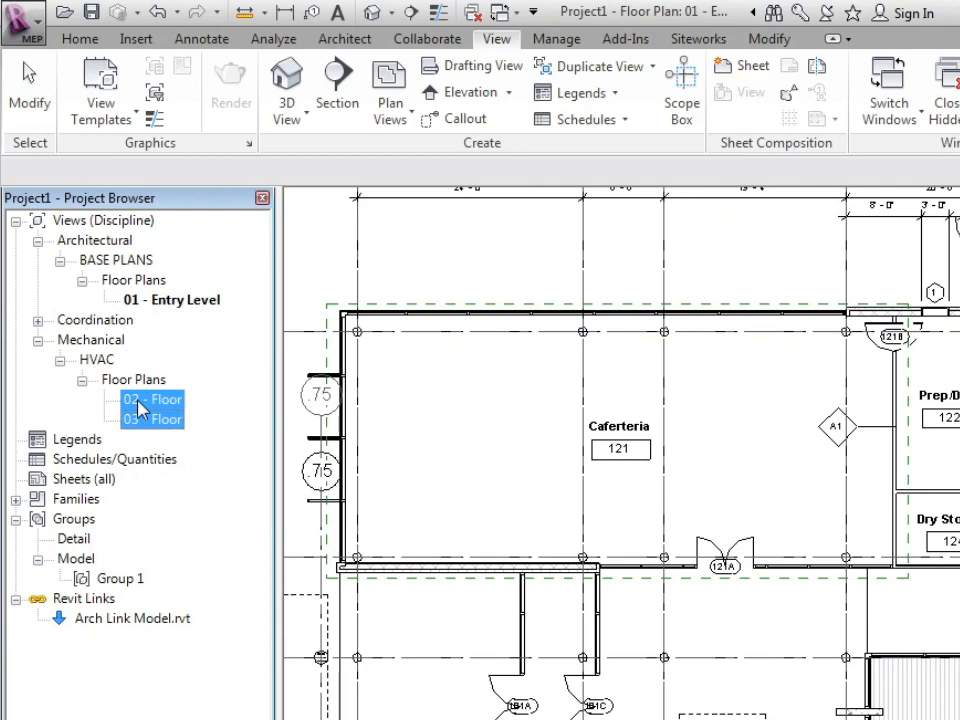
mouse_move(150, 408)
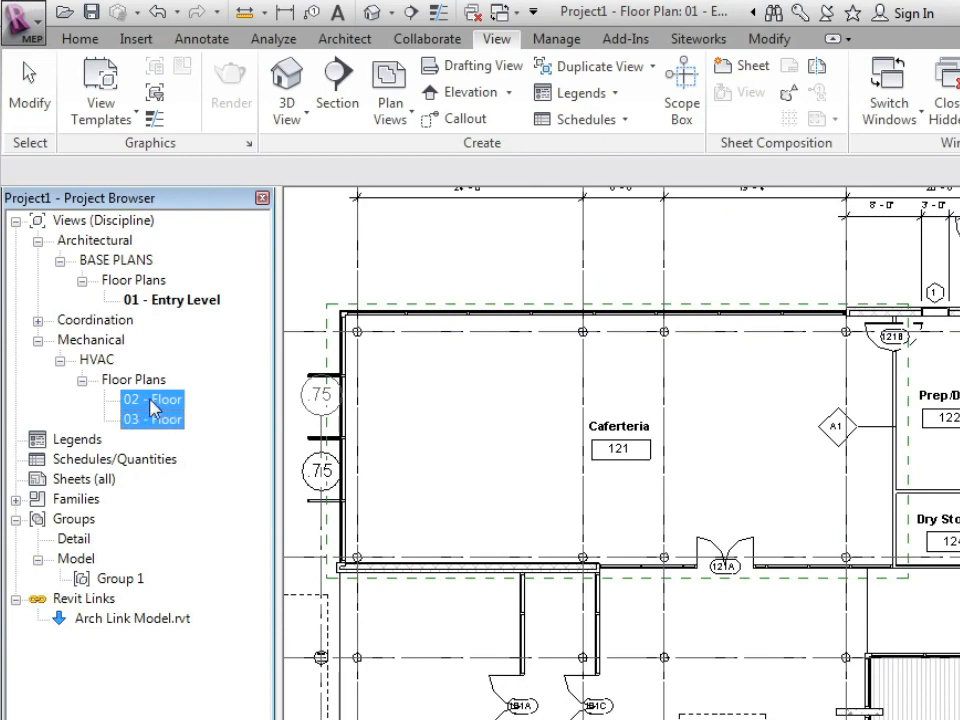
right_click(150, 399)
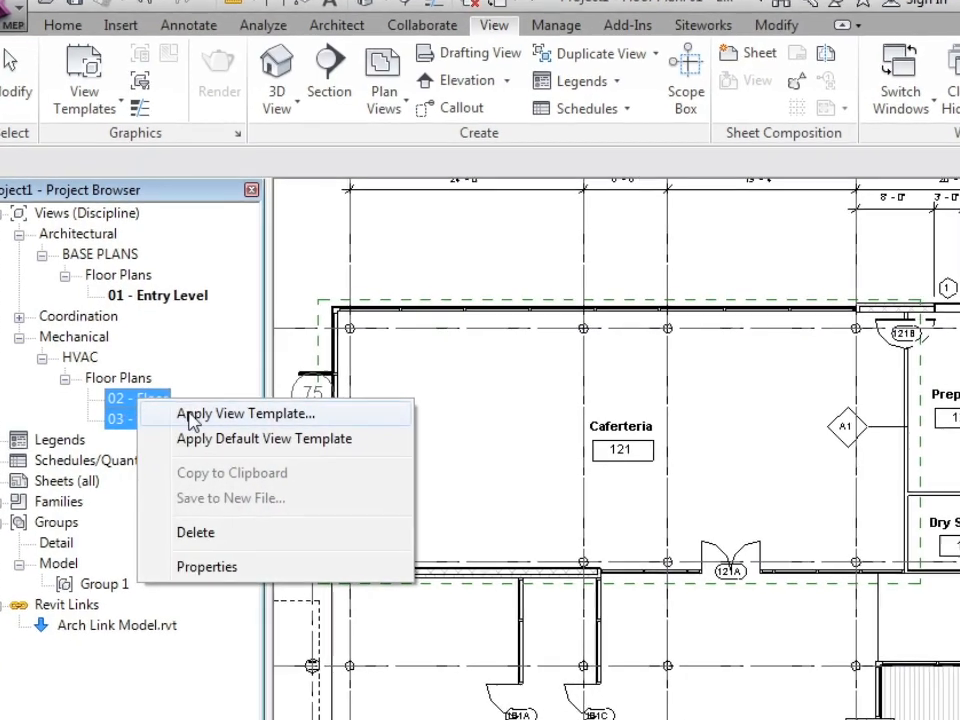
click(247, 413)
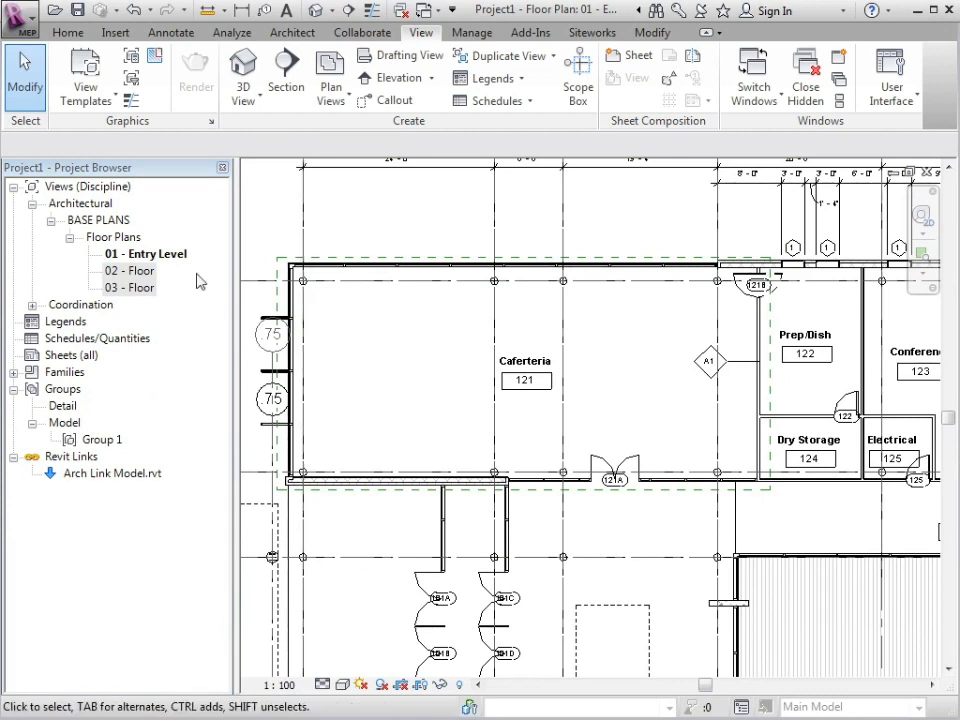
Step: Open the 02 - Floor plan from the Project Browser
double_click(131, 270)
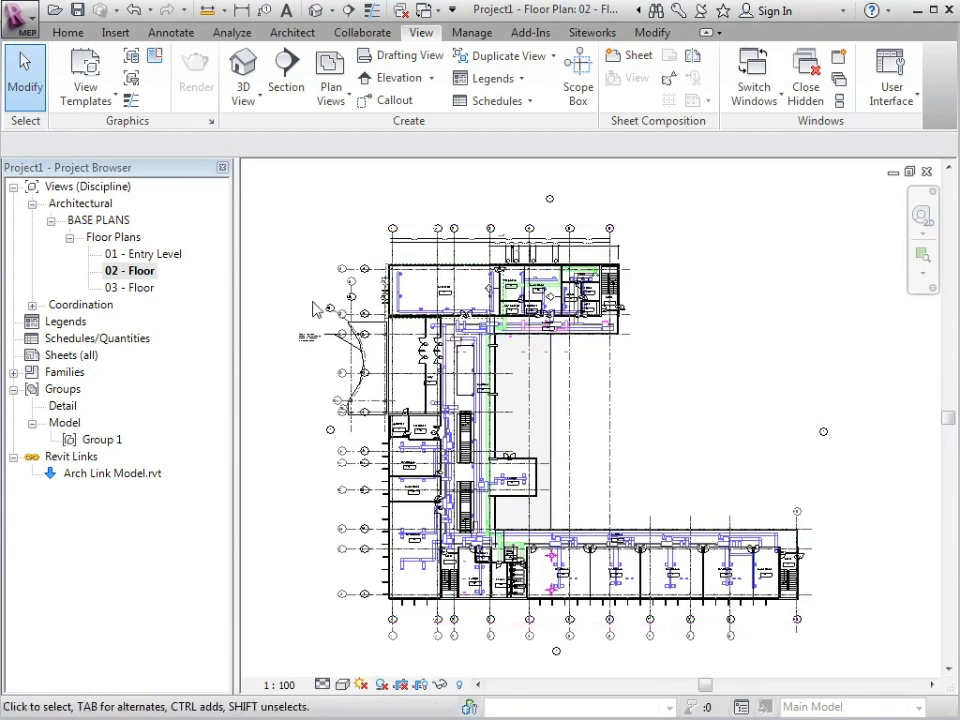
mouse_move(131, 57)
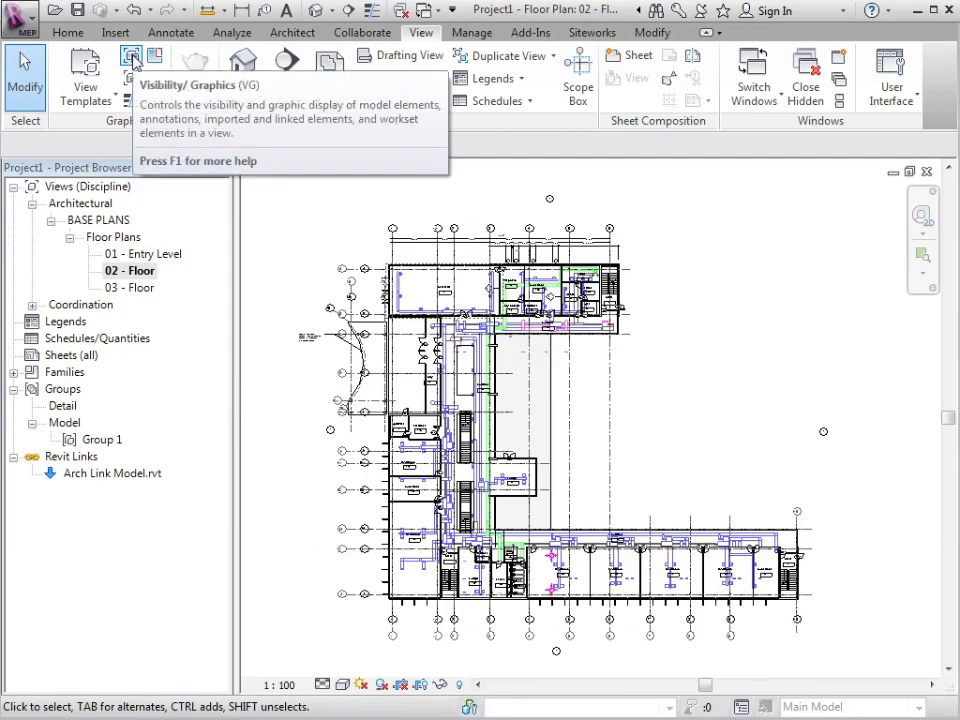
Step: Review the model categories in Visibility/Graphics for 02 - Floor and close the dialog
click(133, 57)
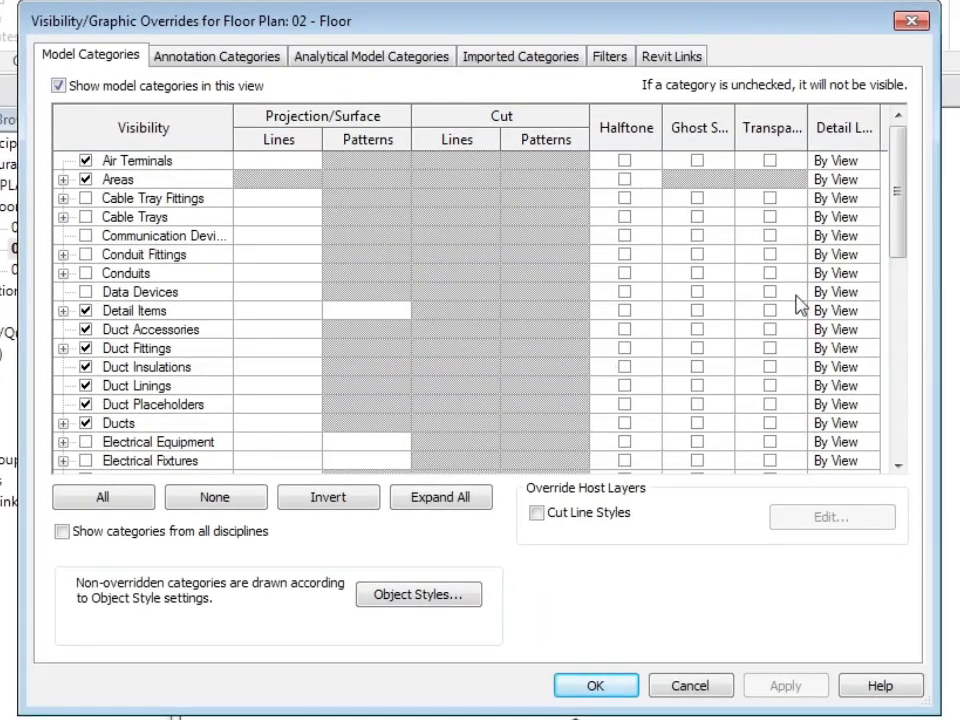
scroll(down, 3)
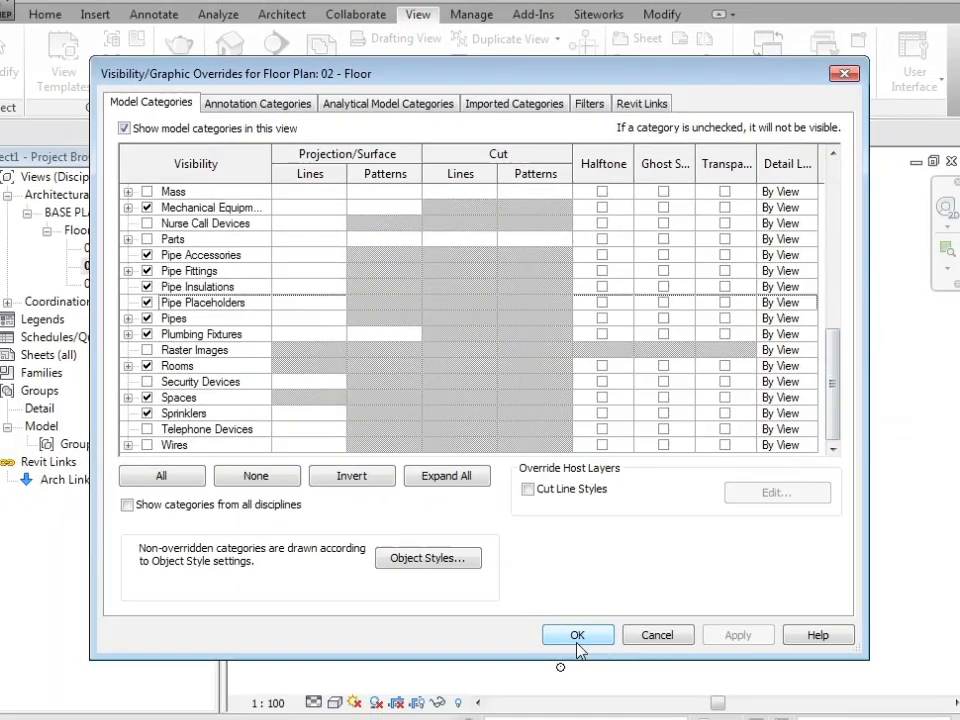
click(577, 635)
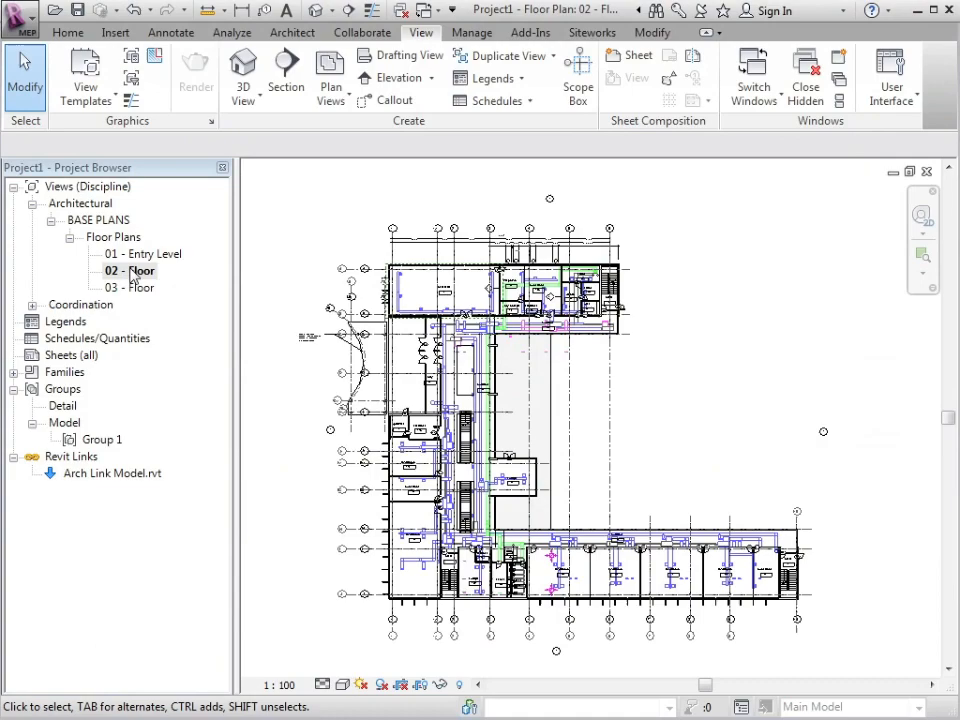
mouse_move(85, 85)
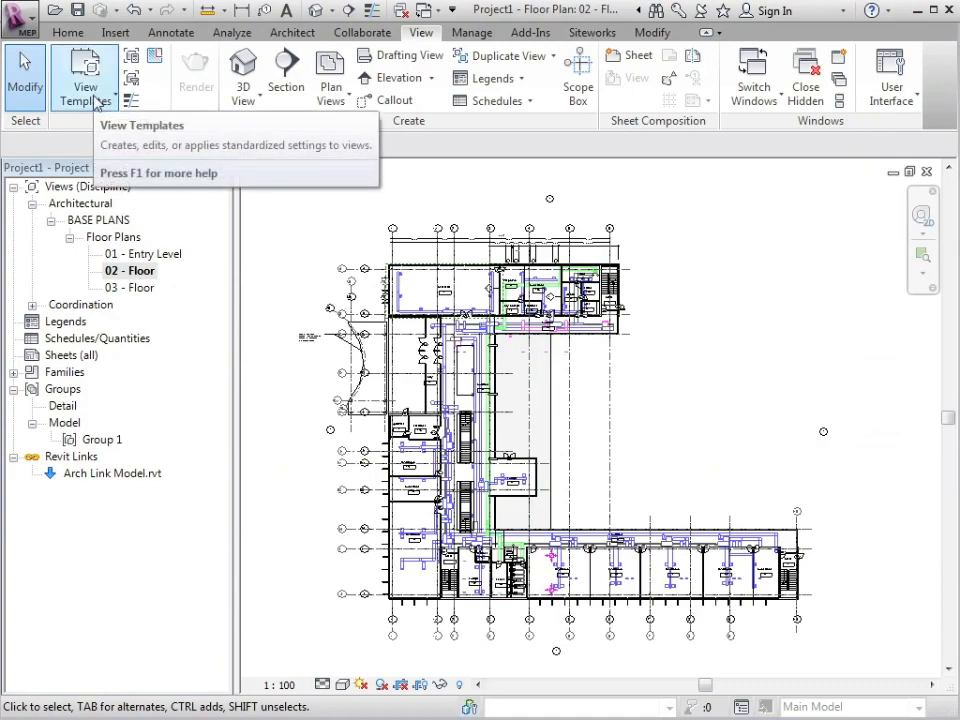
click(85, 75)
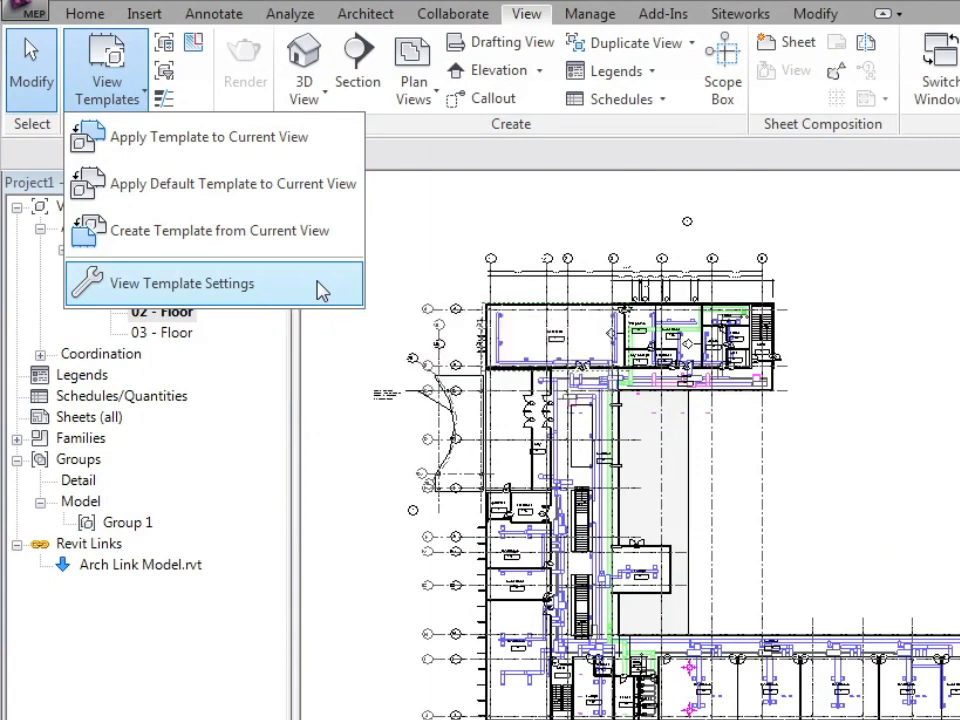
click(182, 283)
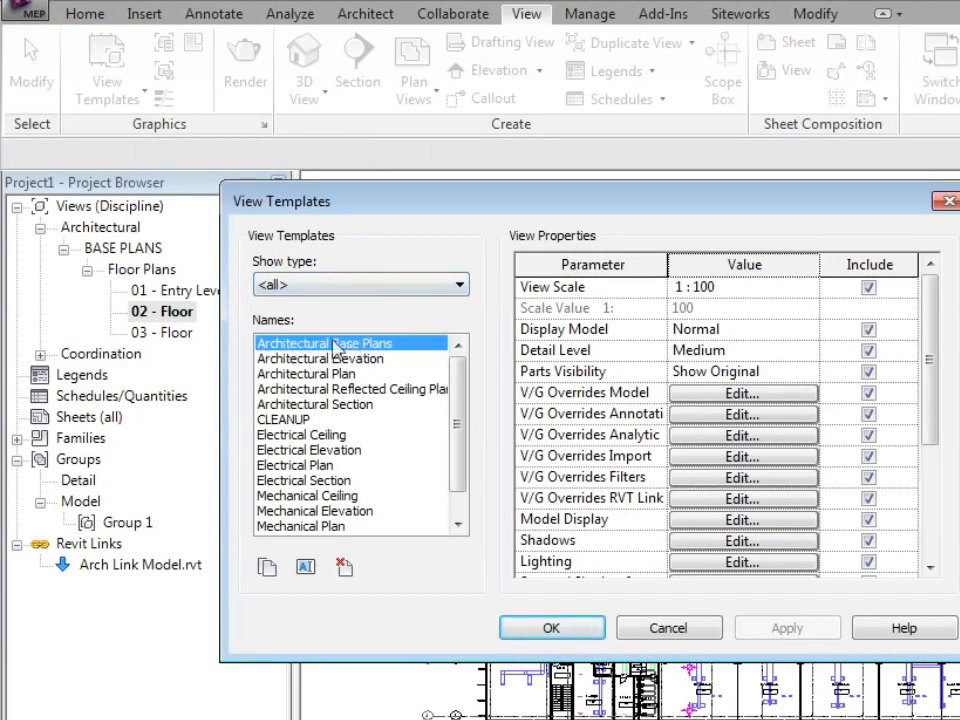
mouse_move(408, 350)
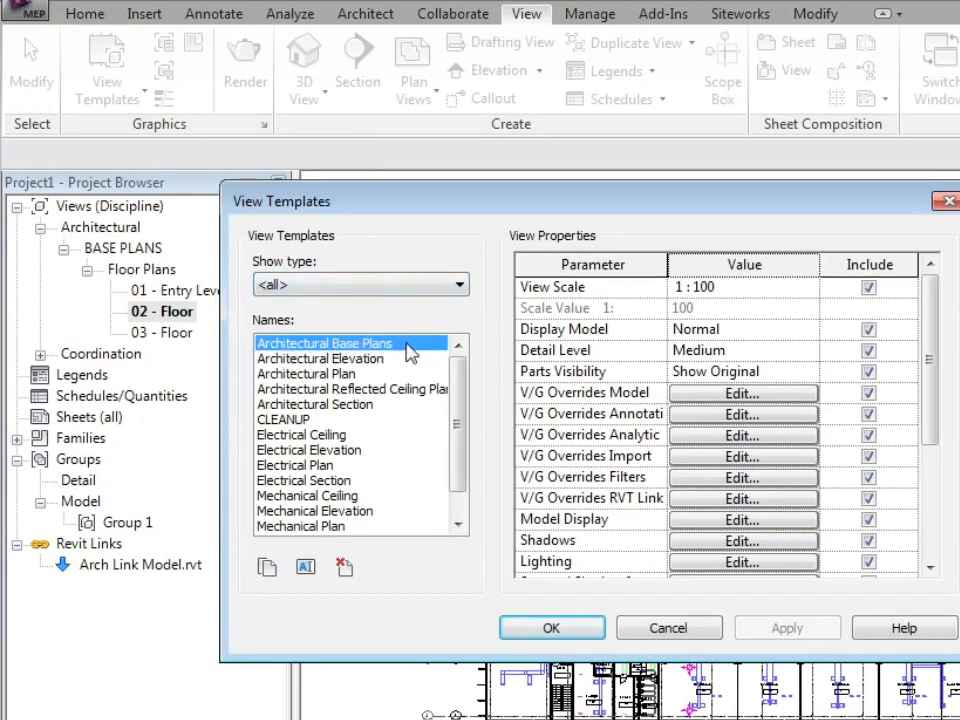
mouse_move(745, 400)
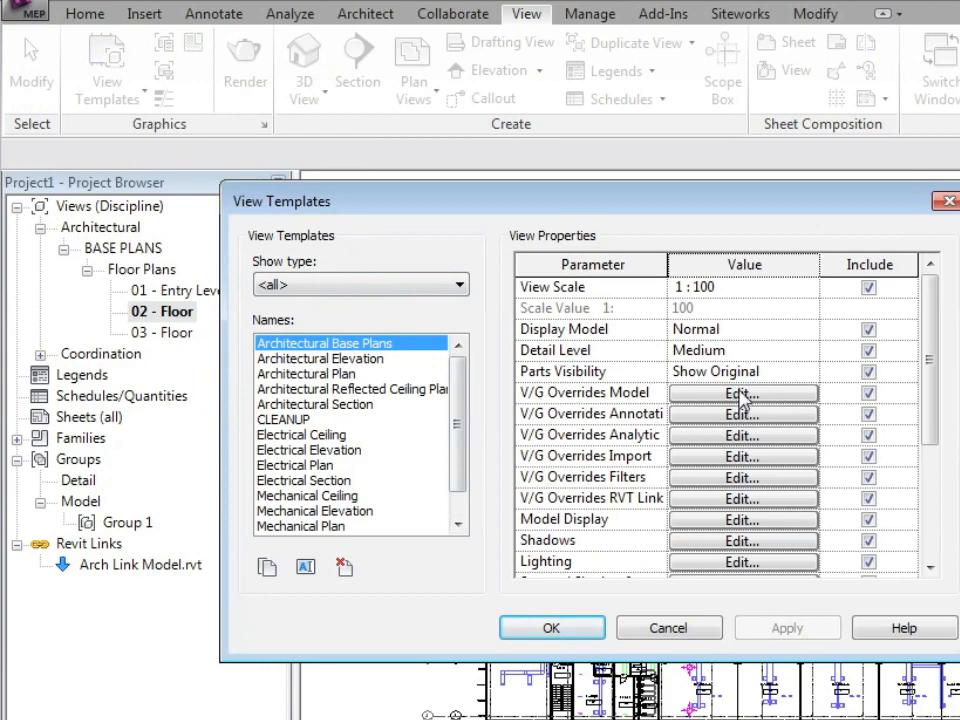
click(741, 391)
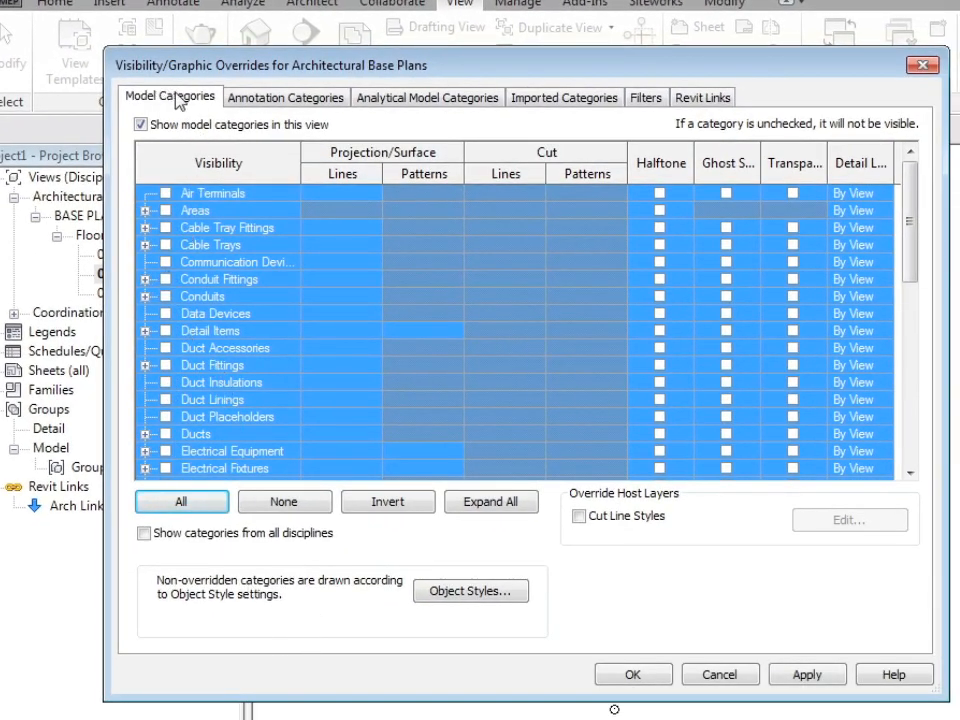
click(703, 97)
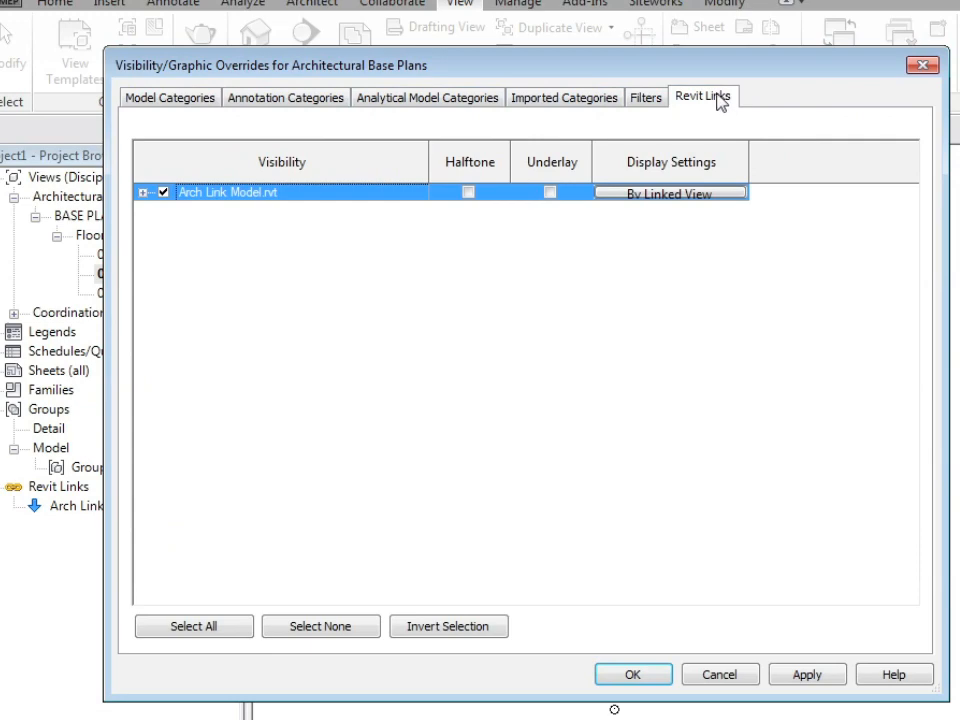
mouse_move(636, 570)
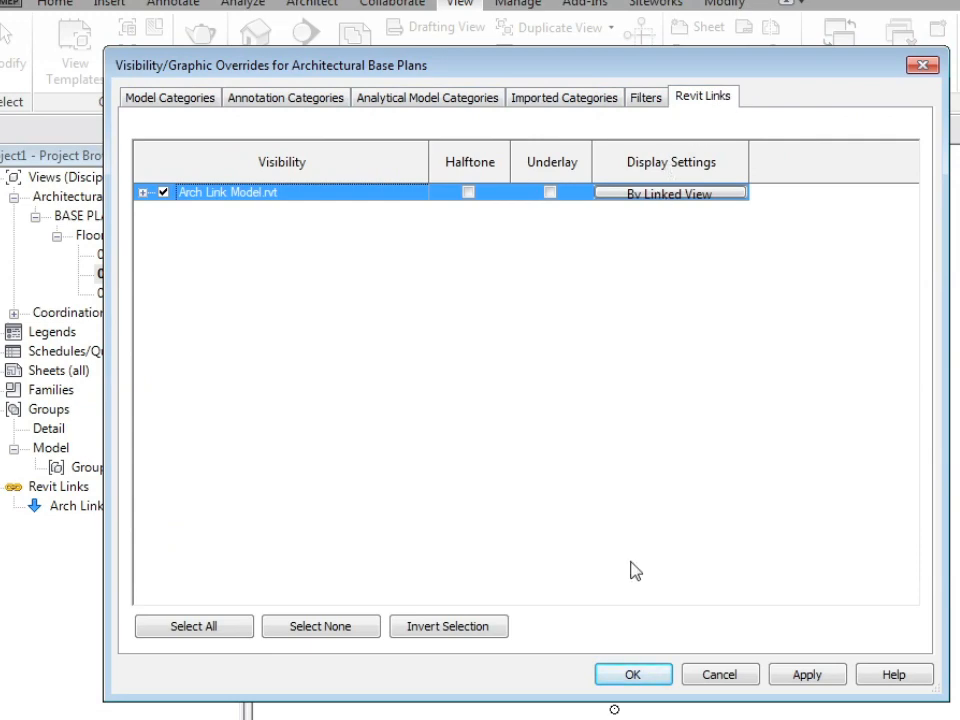
click(633, 674)
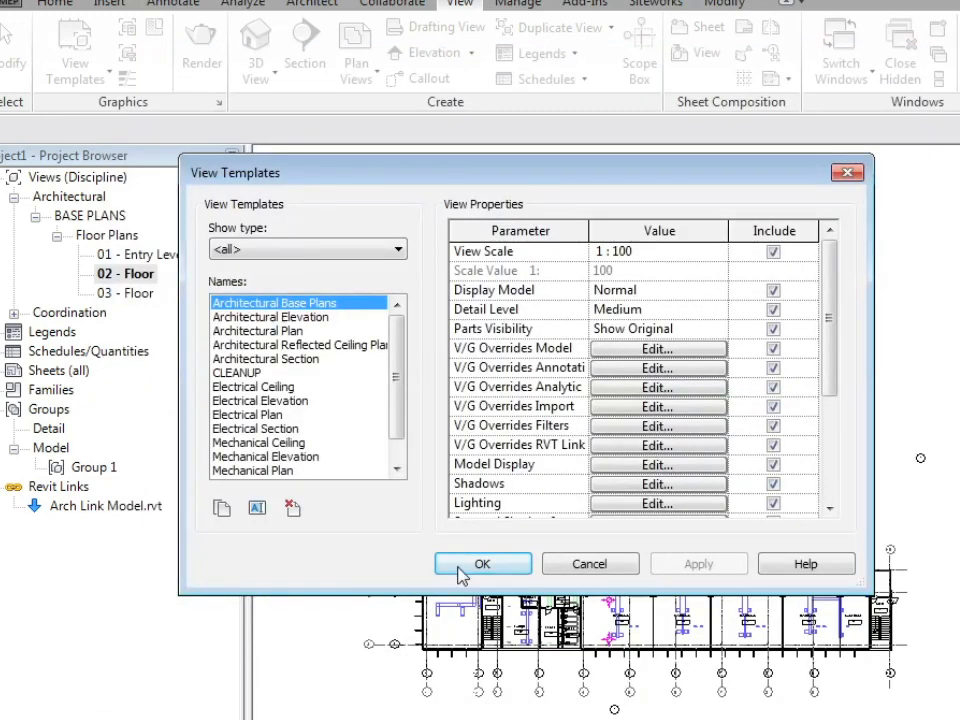
click(482, 563)
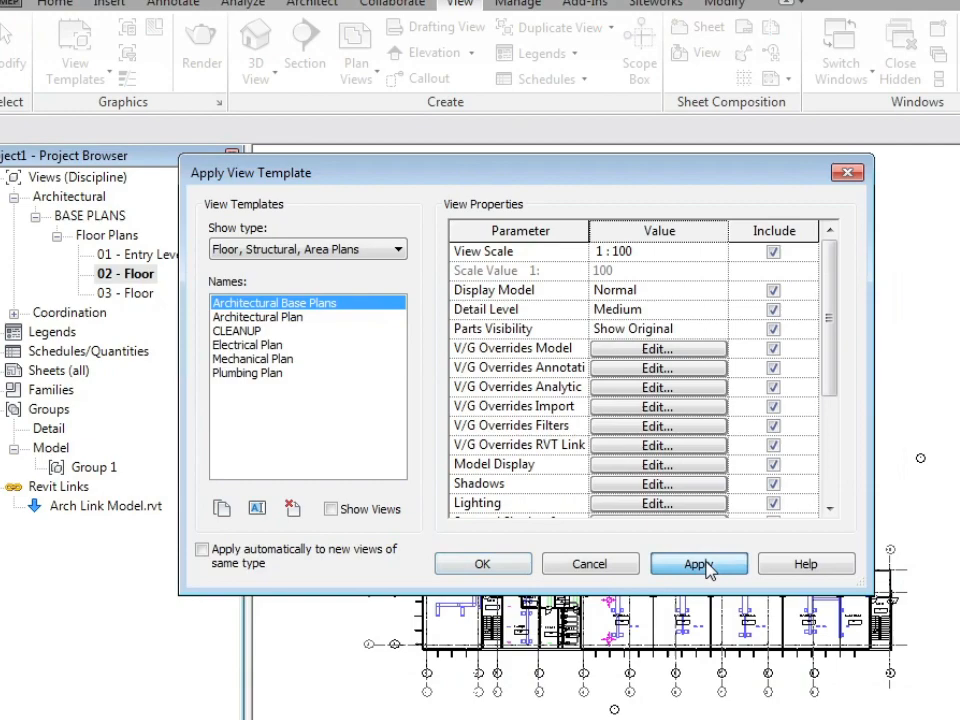
Step: Apply the Architectural Base Plans template to 02 - Floor
click(698, 563)
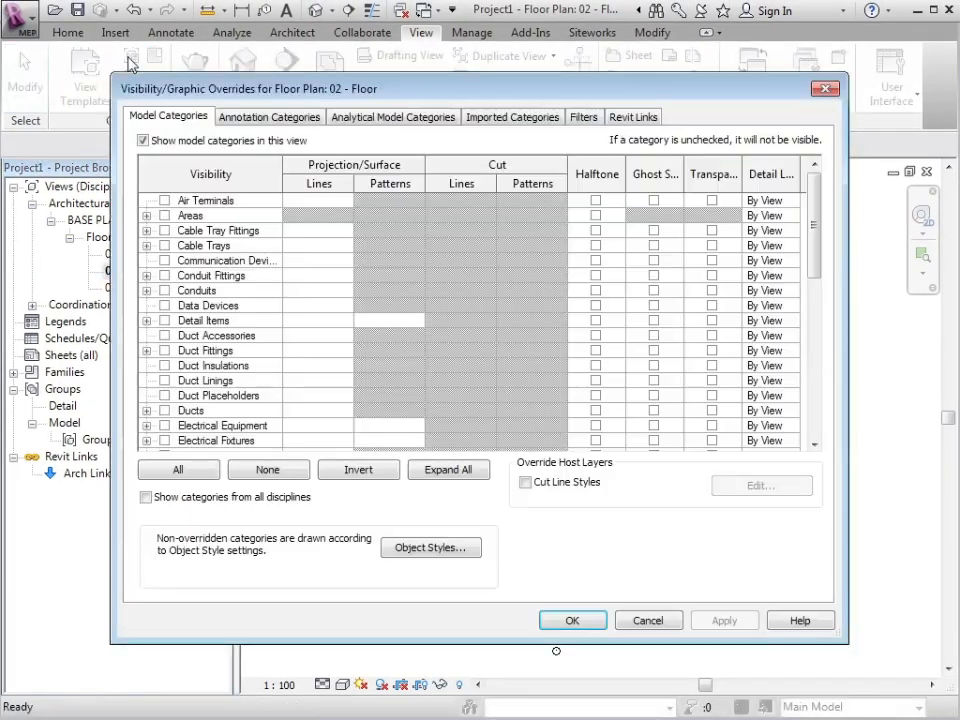
Step: Display the architect link by linked view Floor Plan: 02 - Floor and confirm
click(633, 116)
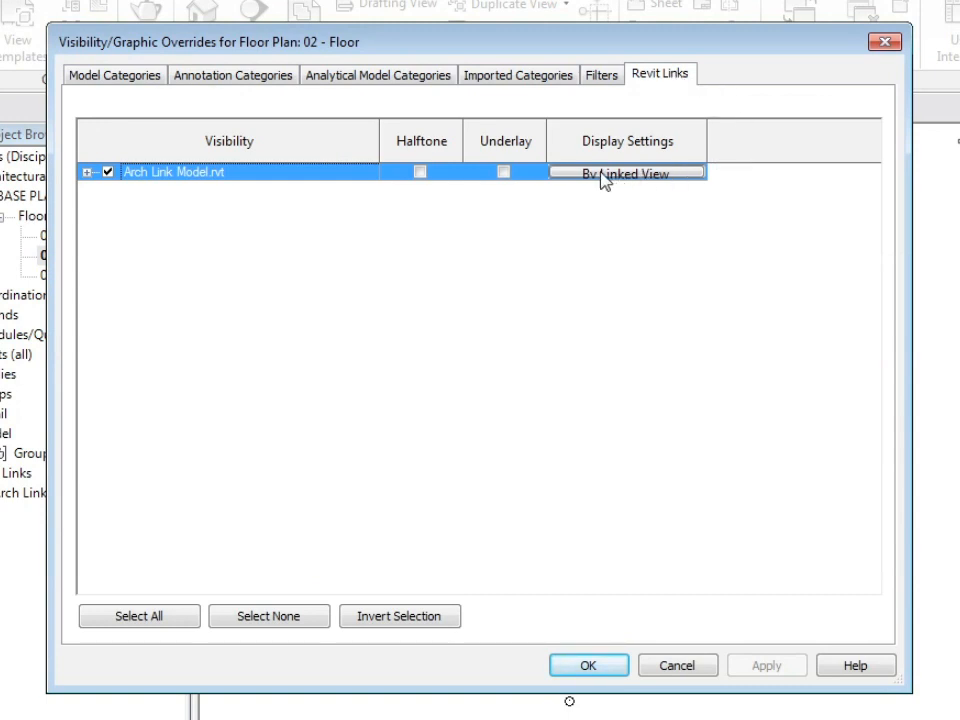
click(628, 173)
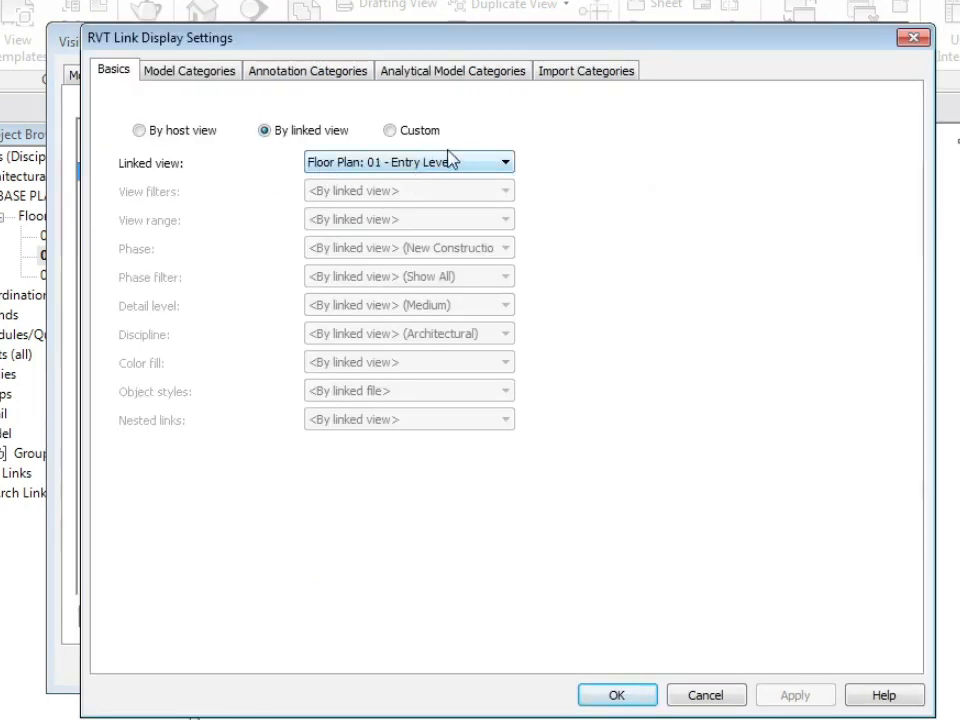
click(505, 161)
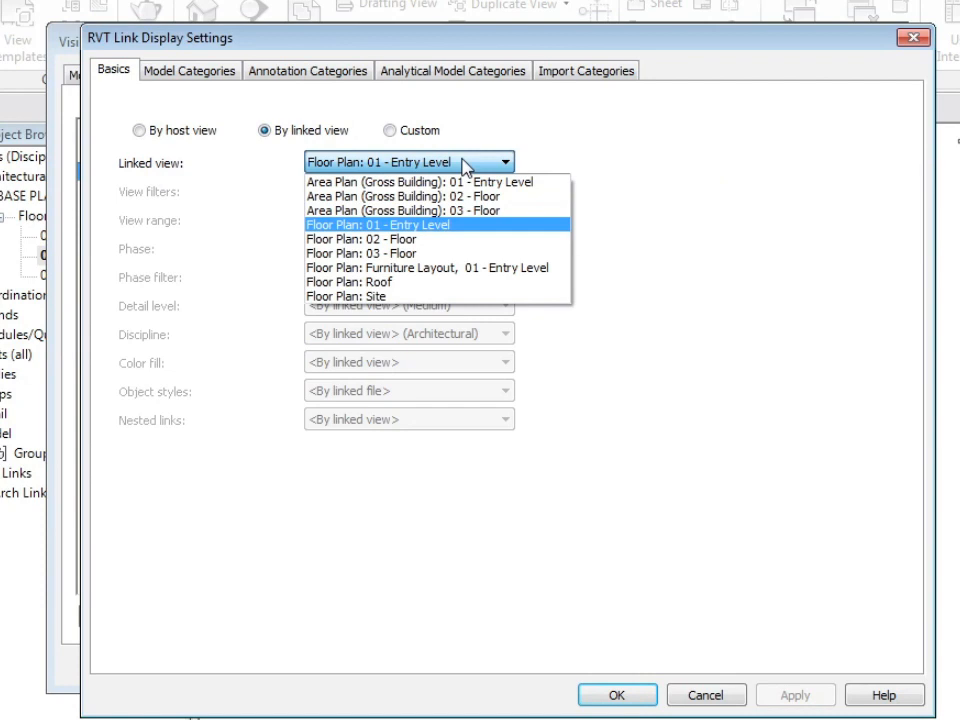
click(360, 239)
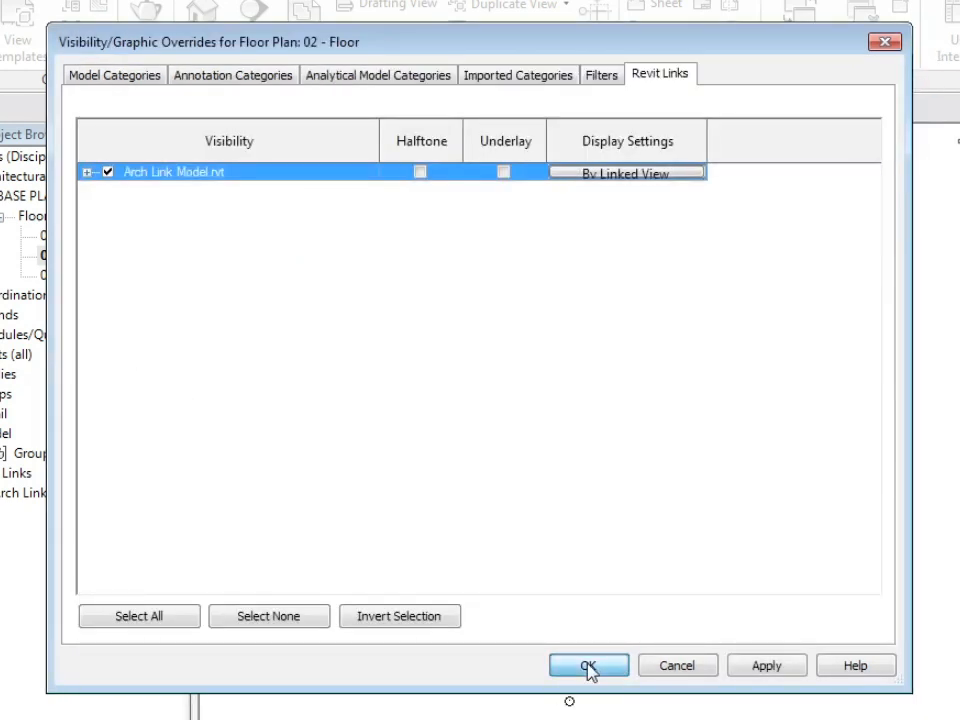
click(588, 665)
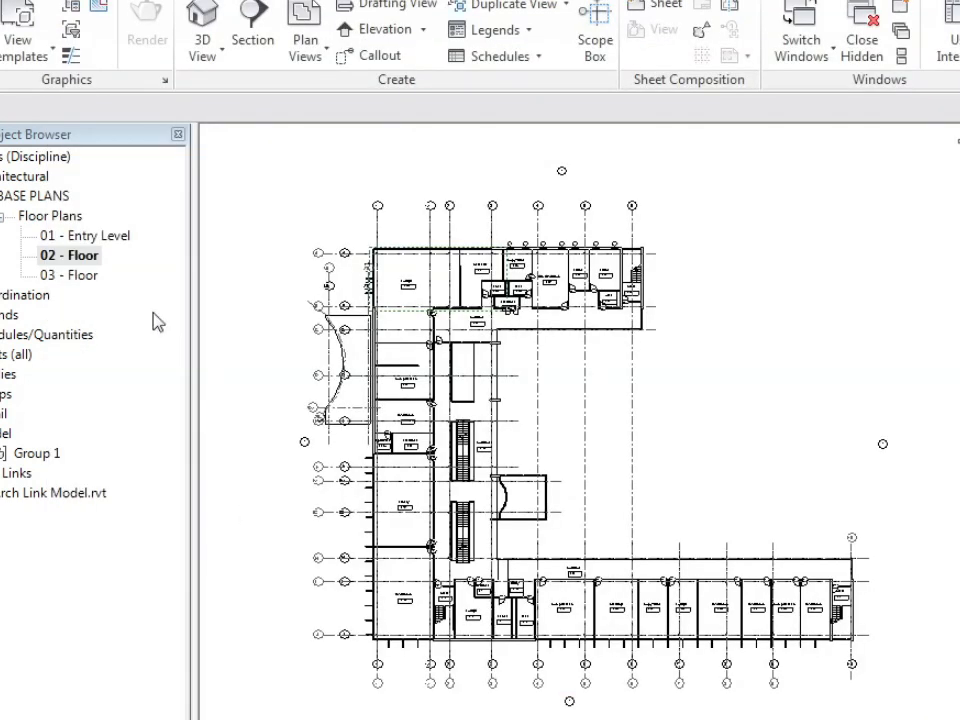
mouse_move(48, 267)
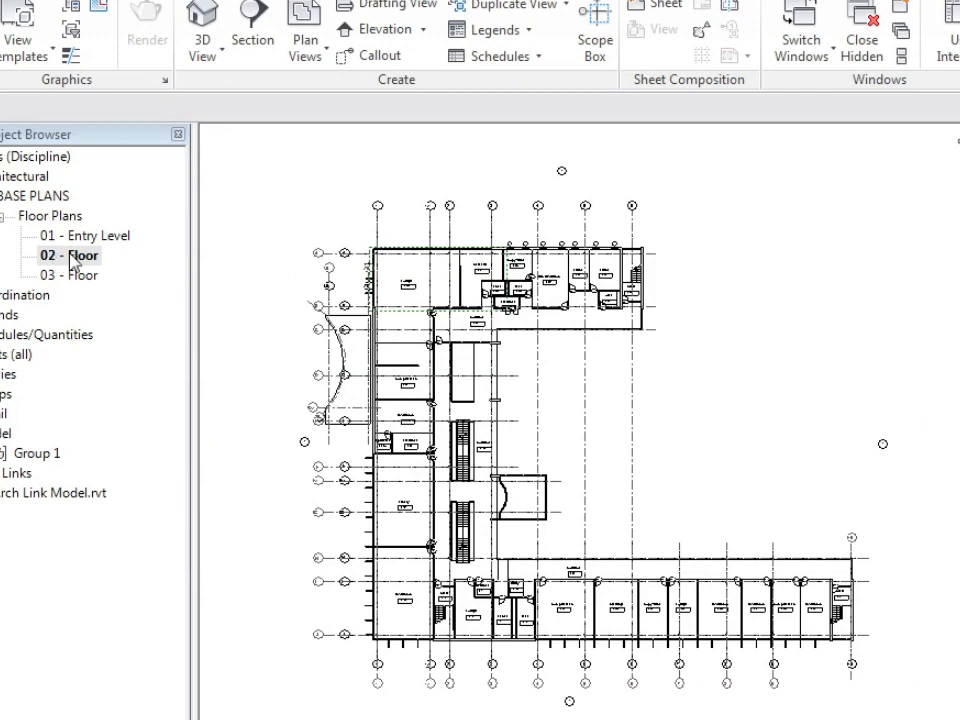
Step: Apply the Architectural Base Plans view template to the 03 - Floor plan
double_click(69, 275)
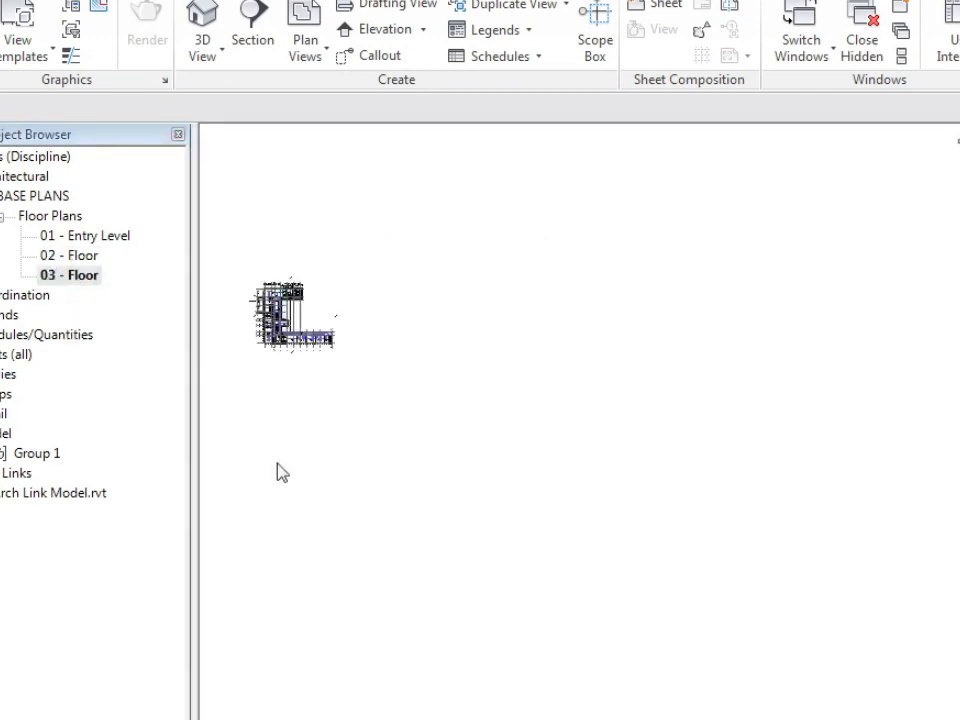
right_click(65, 275)
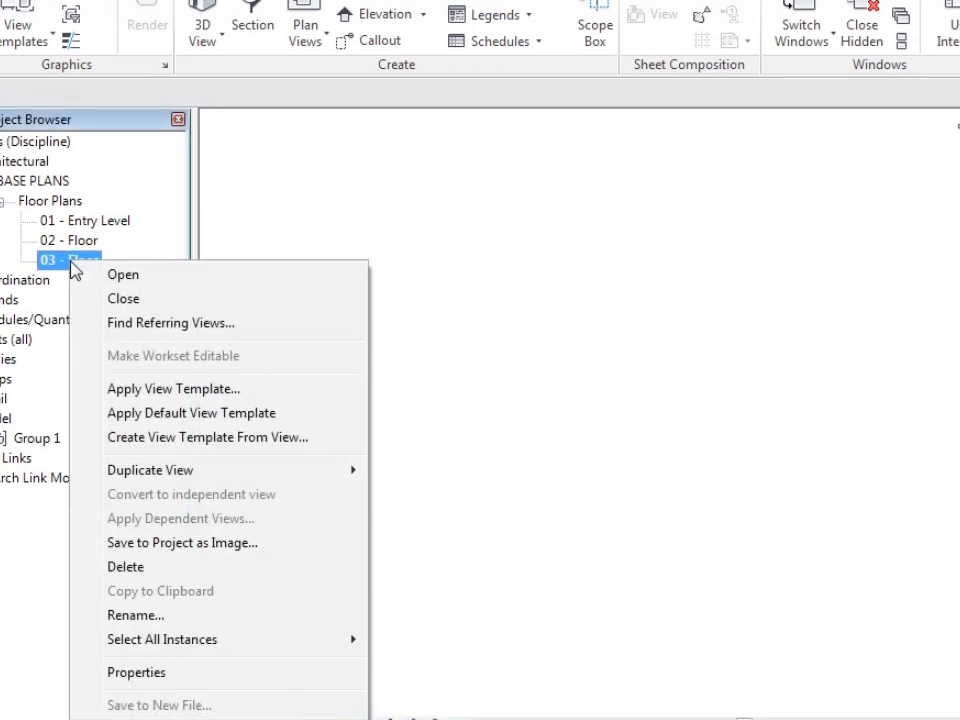
click(173, 388)
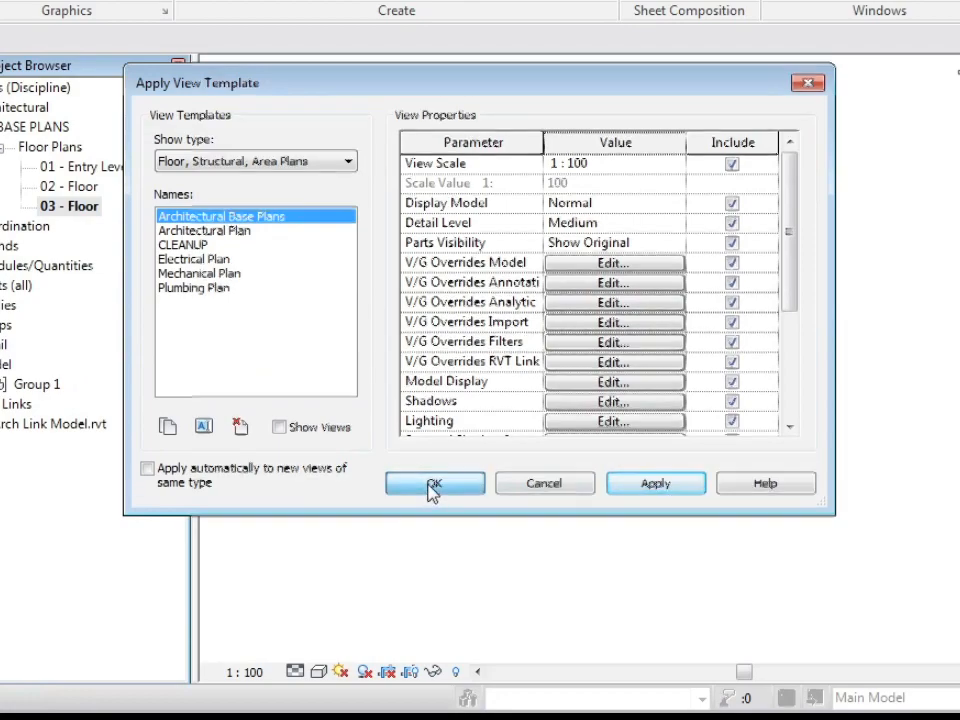
click(434, 483)
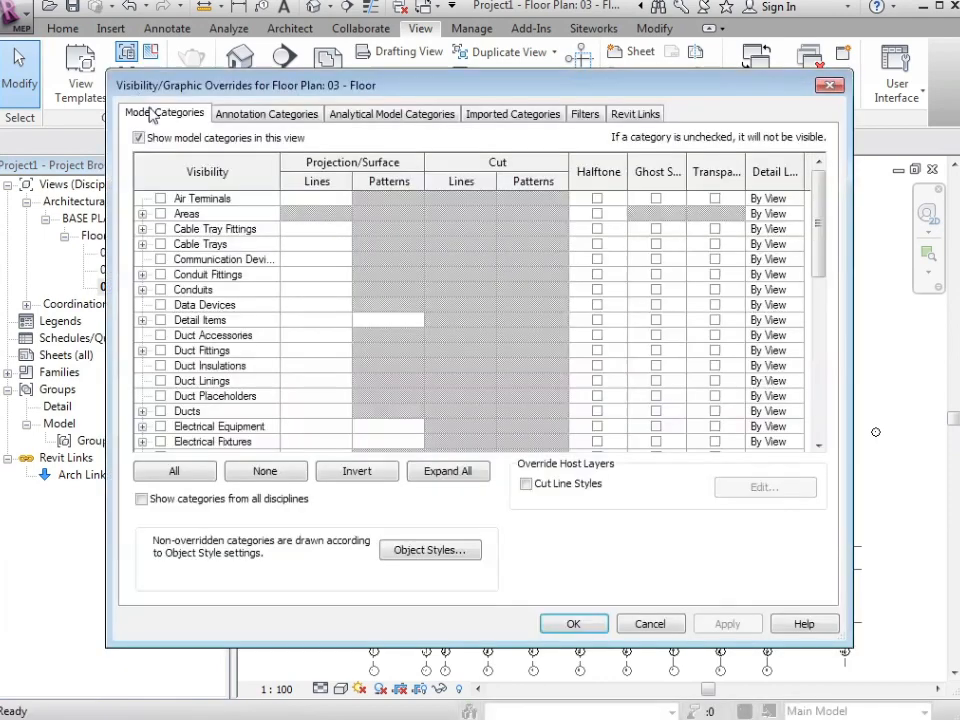
Step: Set the architect link in 03 - Floor to display by linked view Floor Plan: 03 - Floor
click(635, 113)
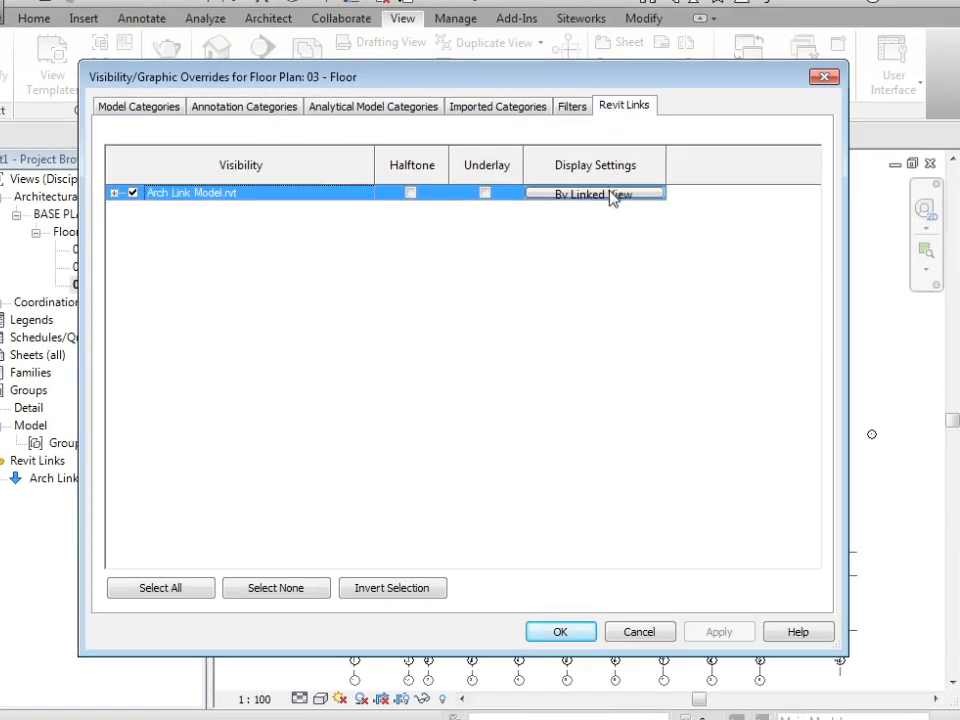
click(594, 194)
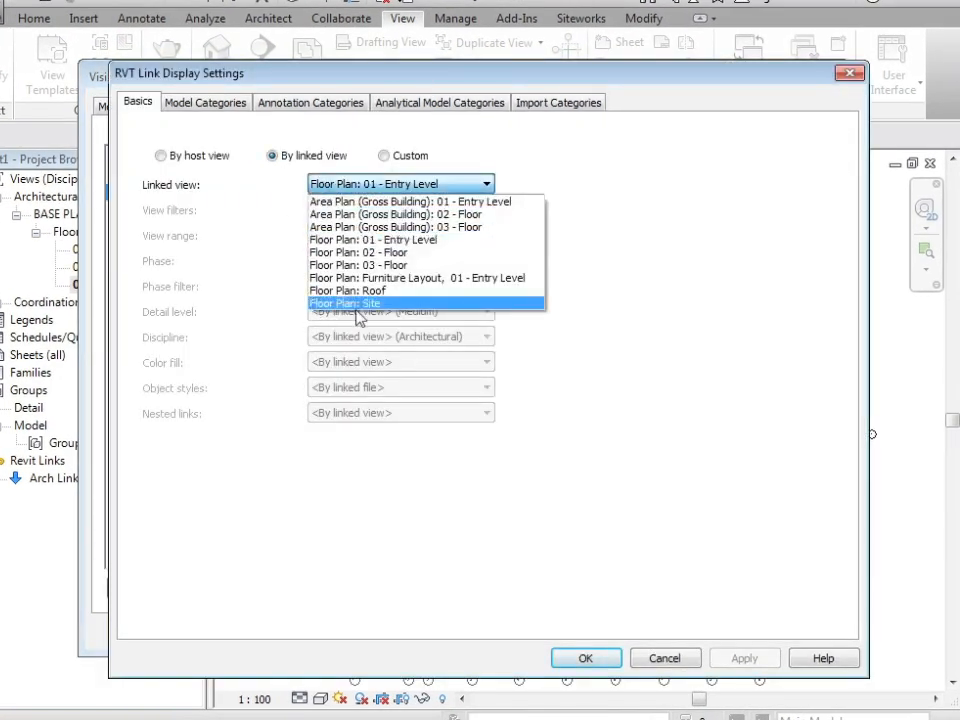
click(358, 252)
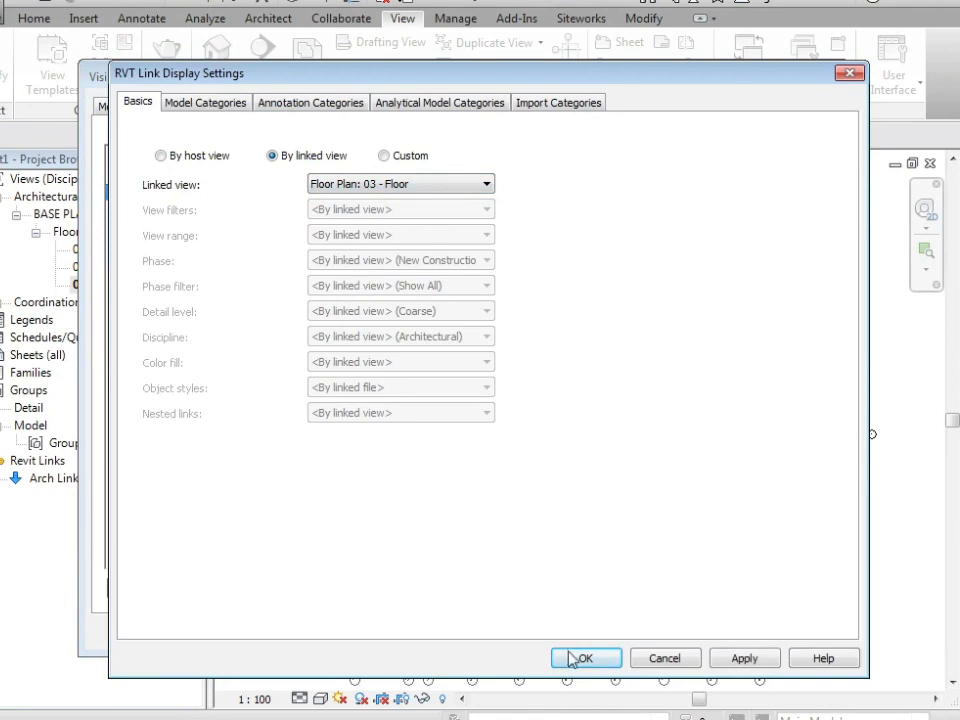
click(585, 658)
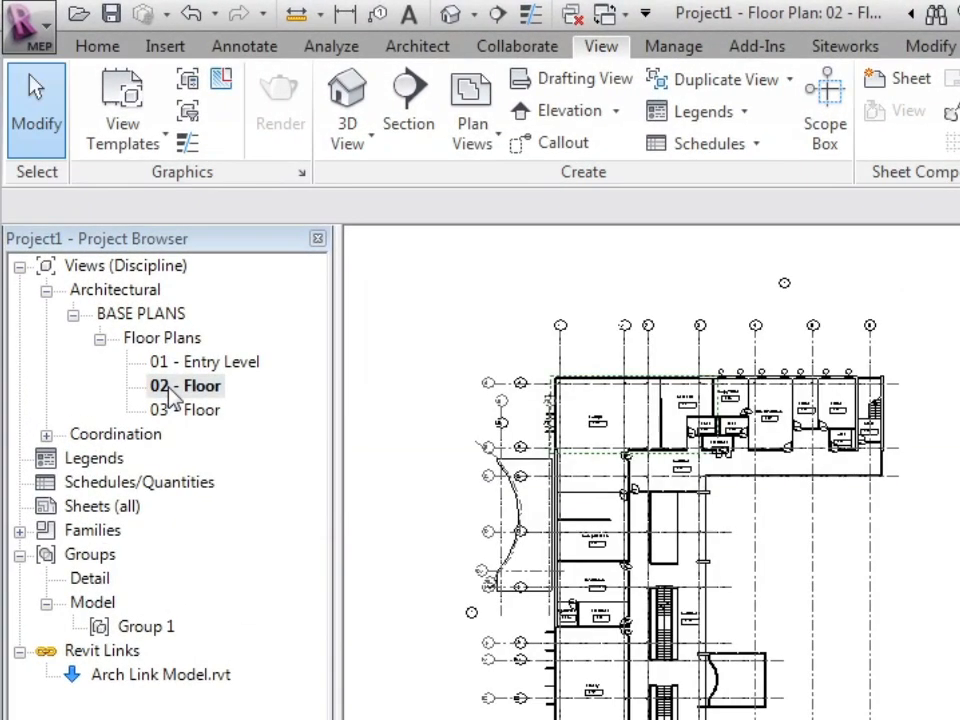
Step: Reopen the 01 - Entry Level plan and select grid line A among the grid bubbles
double_click(208, 361)
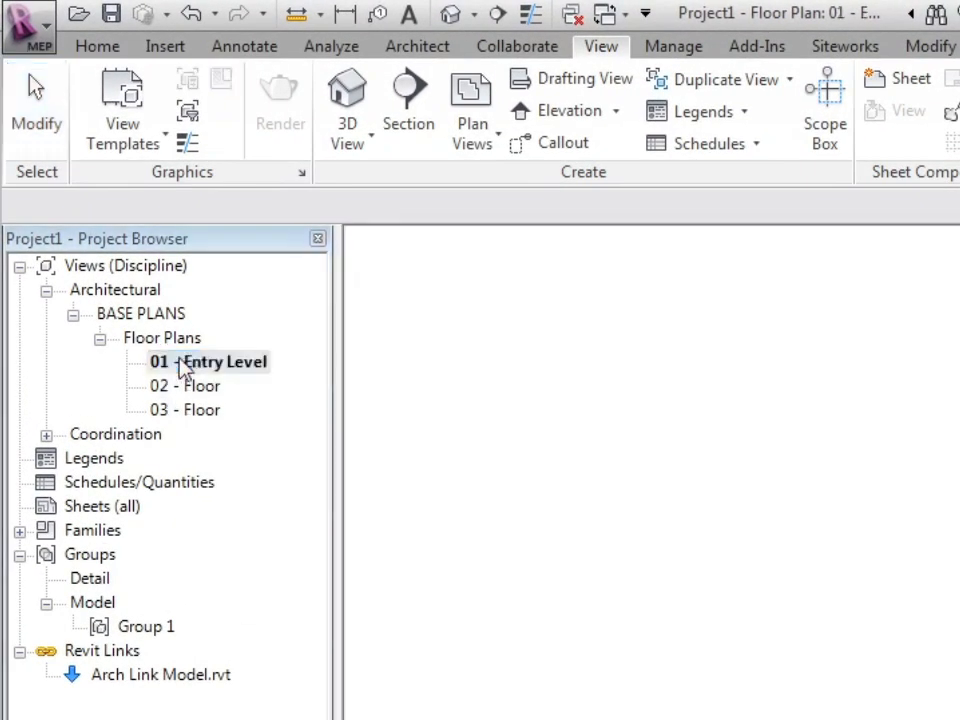
double_click(207, 361)
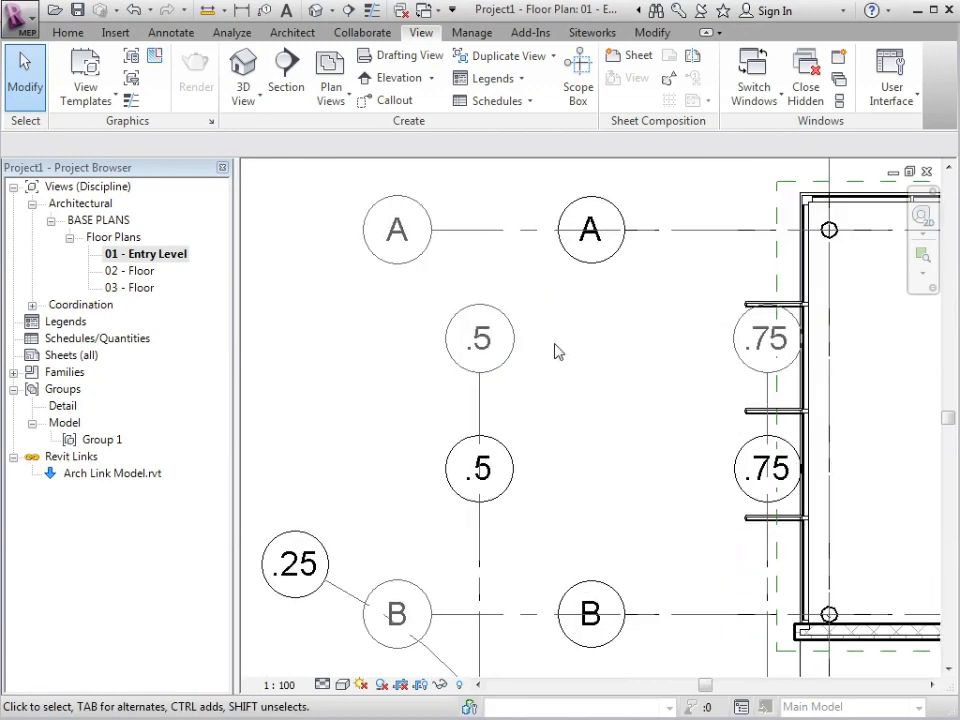
click(396, 230)
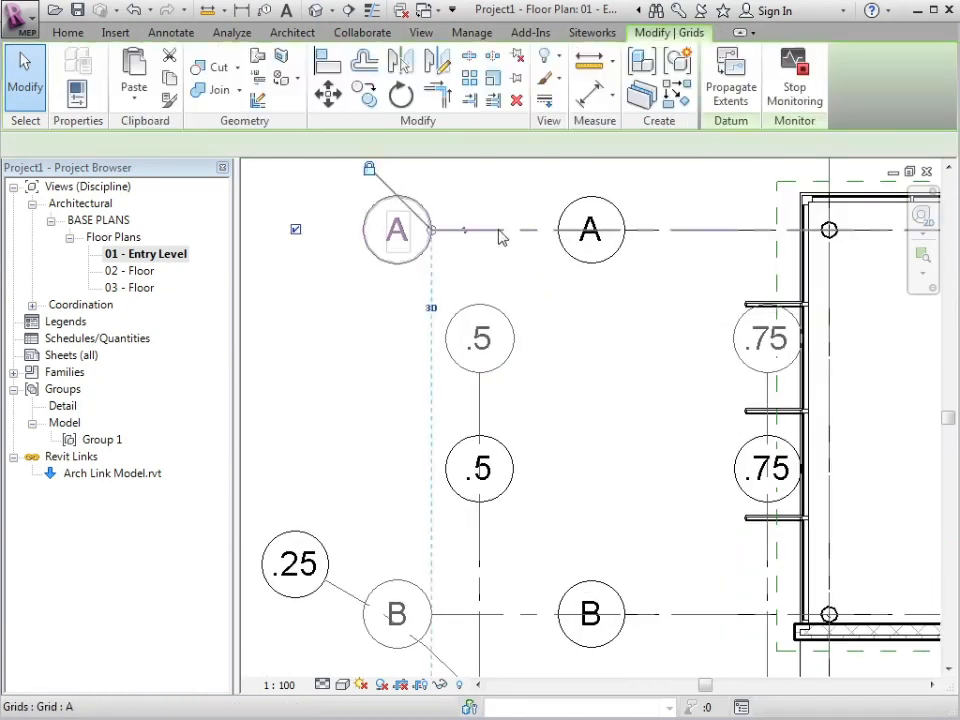